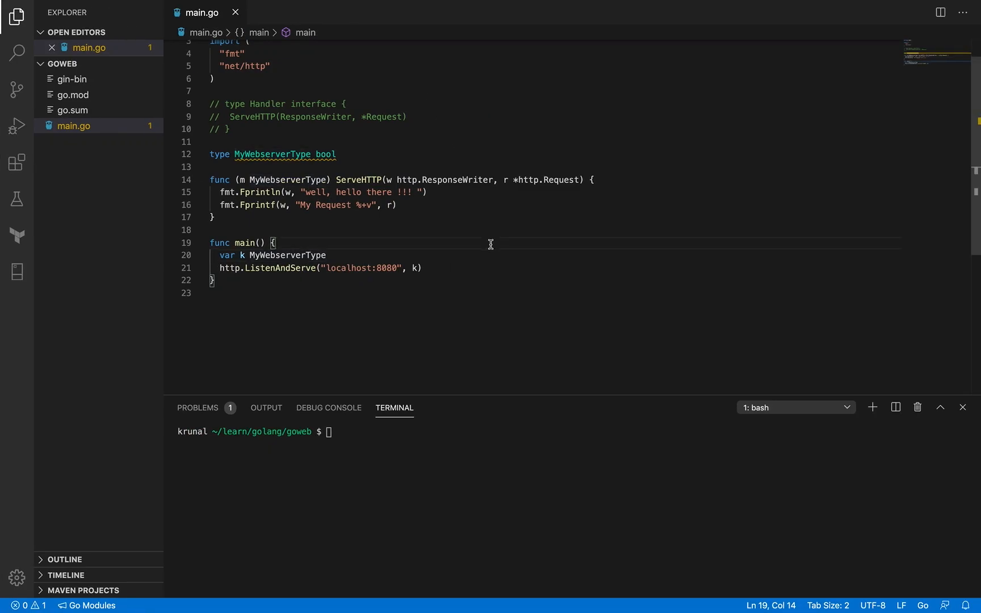
pyautogui.moveTo(452, 198)
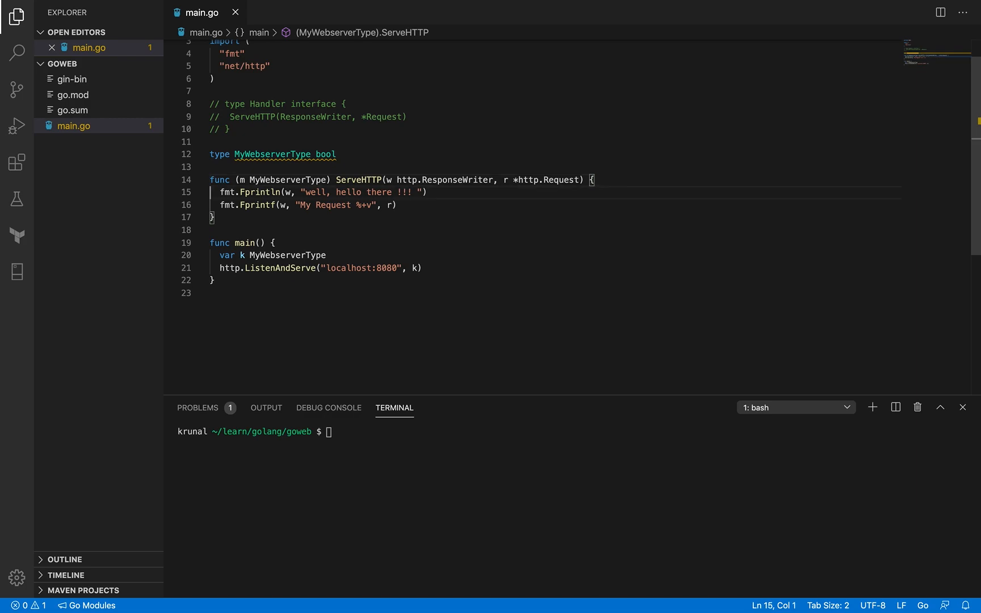
# - Replace the ServeHTTP handler body with an fmt.Fprintf writing an HTML page template
pyautogui.moveTo(218, 191); pyautogui.dragTo(397, 204)
pyautogui.write('fmt.')
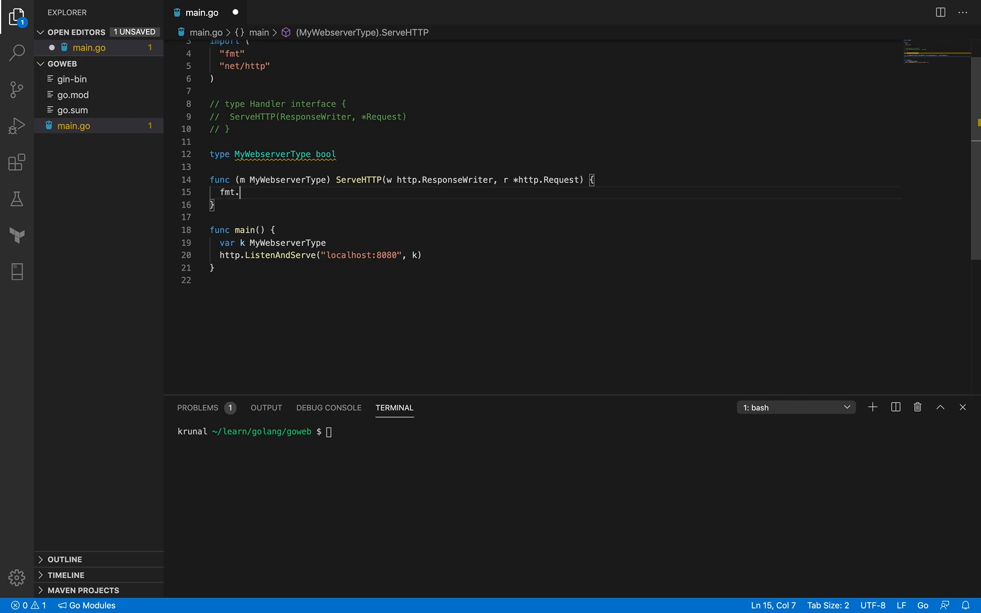
pyautogui.write('Fprintf(w, `')
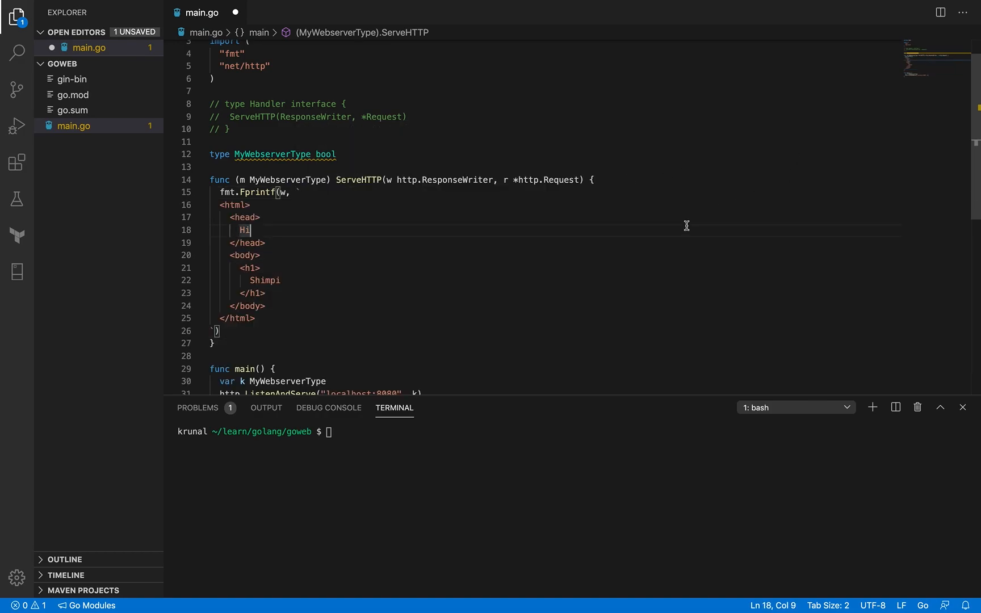
pyautogui.click(266, 243)
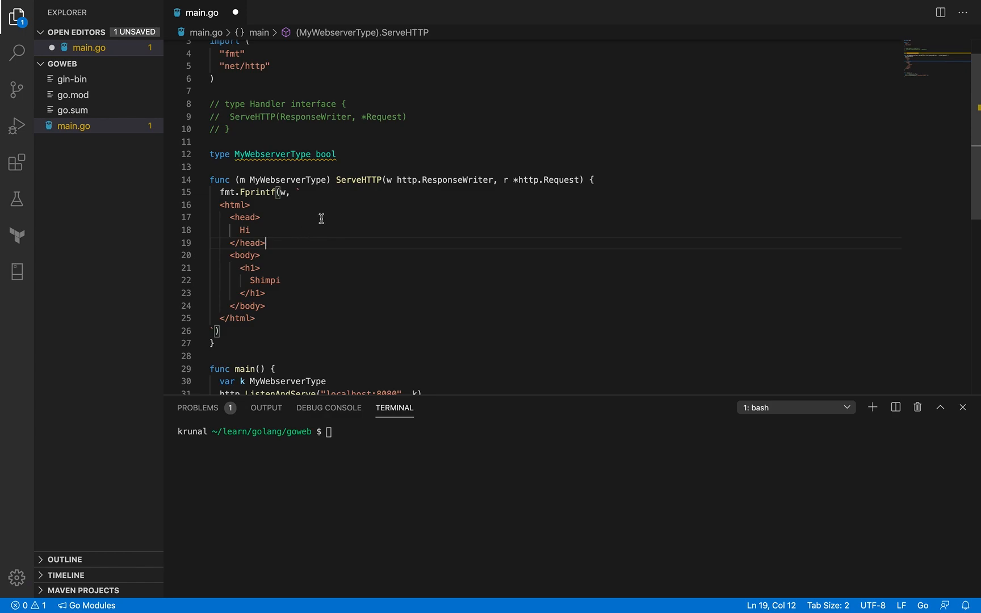
pyautogui.moveTo(302, 191)
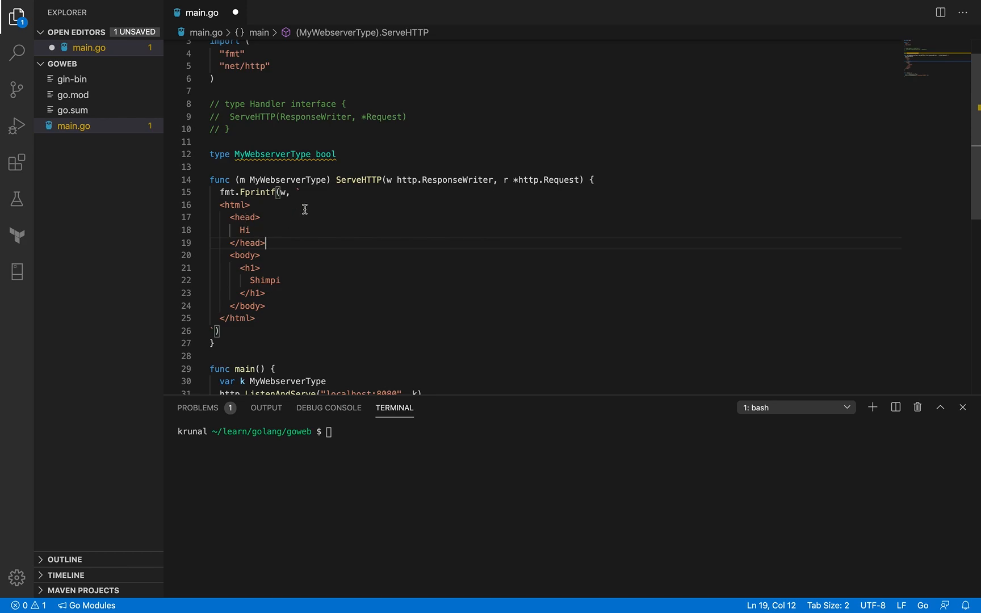
pyautogui.moveTo(301, 191)
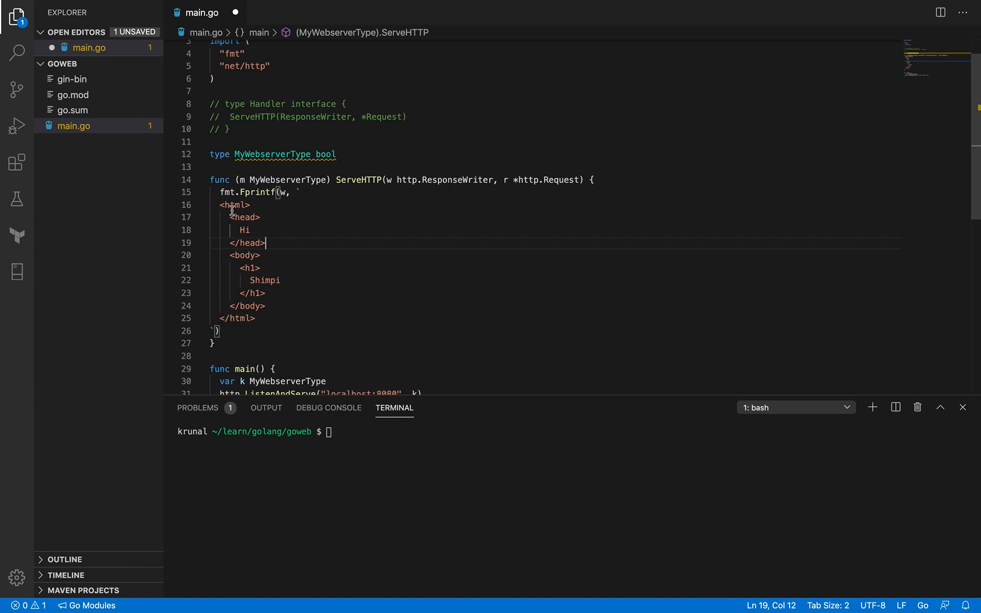
pyautogui.moveTo(276, 244)
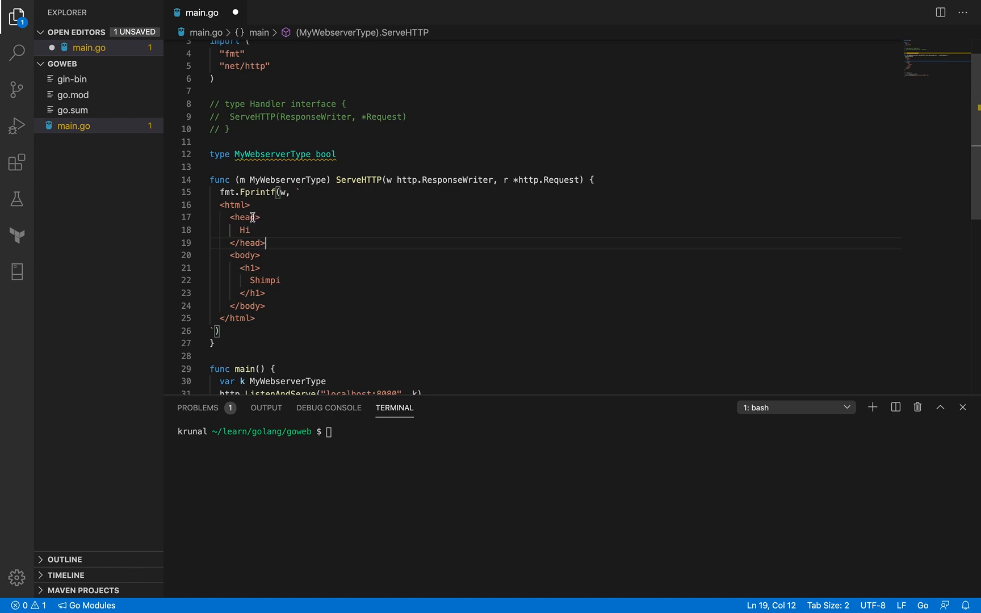
# - Change the h1 heading text from Shimpi to Krunal and save main.go
pyautogui.doubleClick(243, 256)
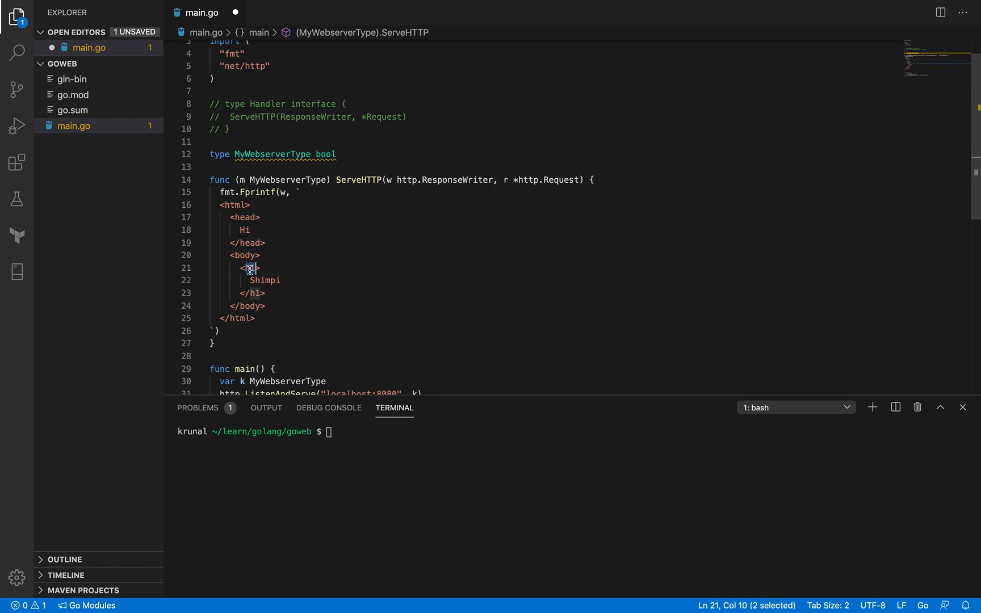
pyautogui.doubleClick(263, 281)
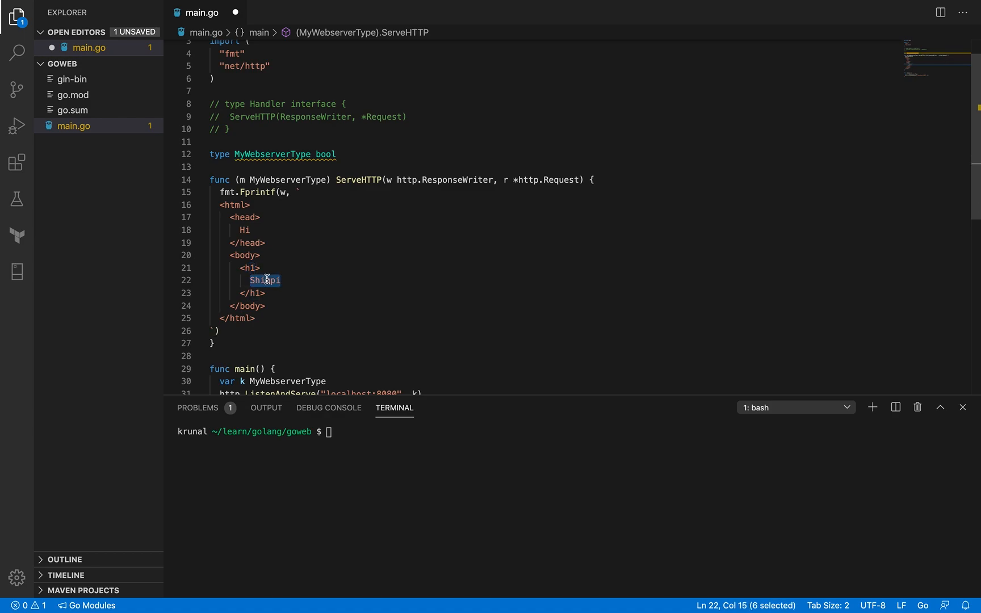
pyautogui.write('Krunal')
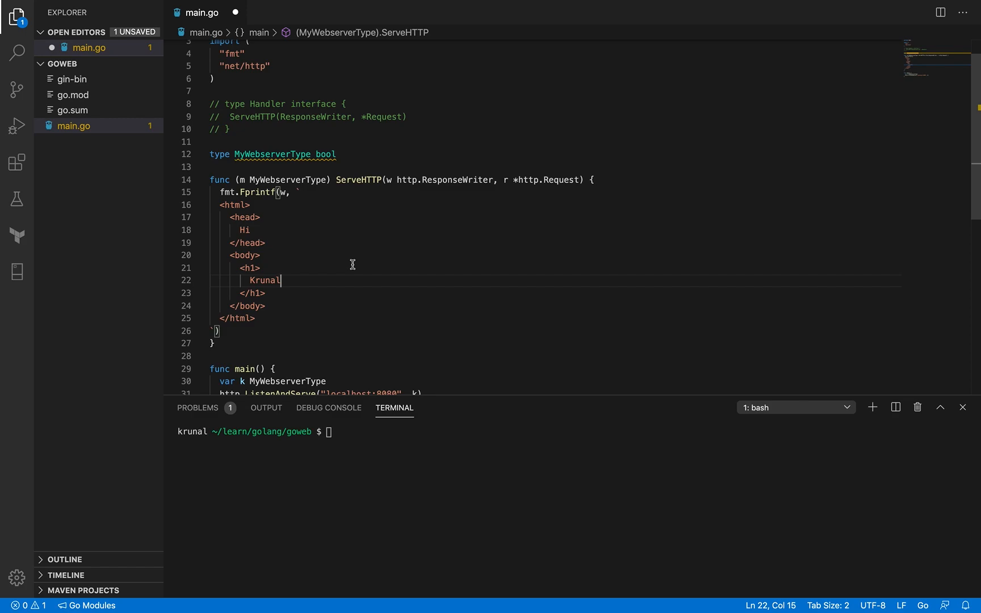
pyautogui.write('g')
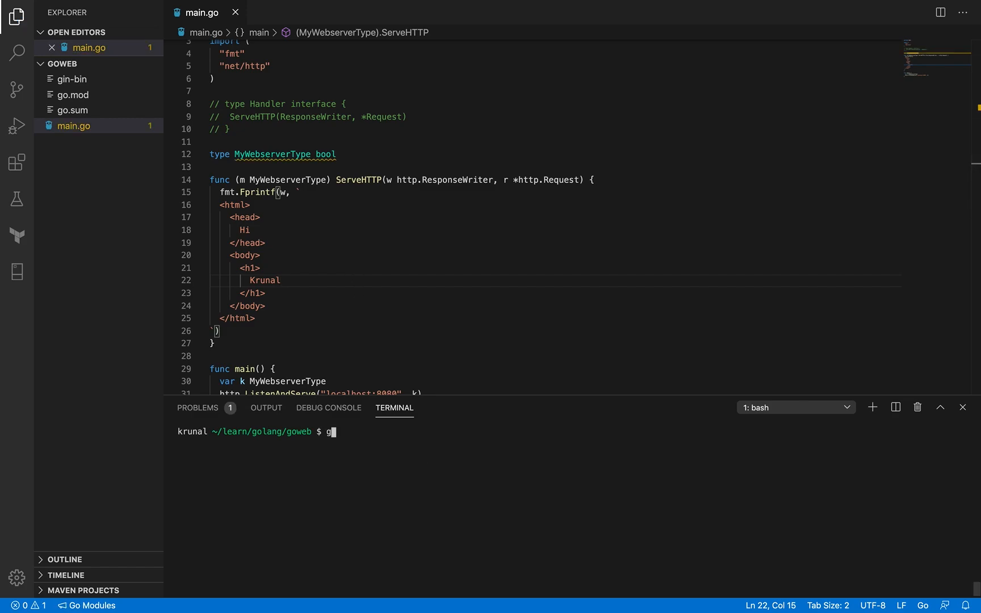
# - Start the server with go run main.go and request localhost:8080 in Firefox
pyautogui.write('o run main.go')
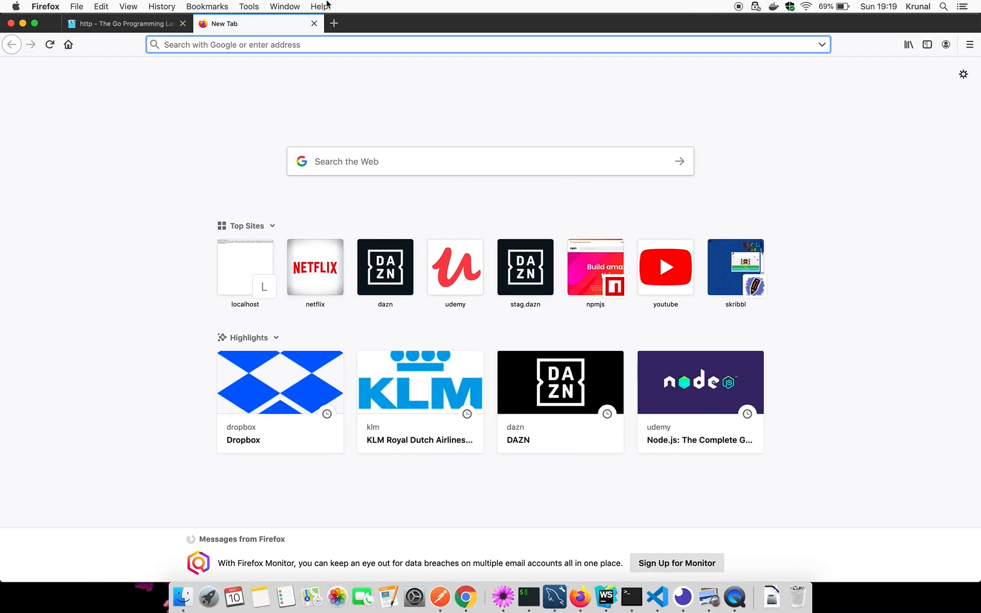
pyautogui.write('localhost:8080')
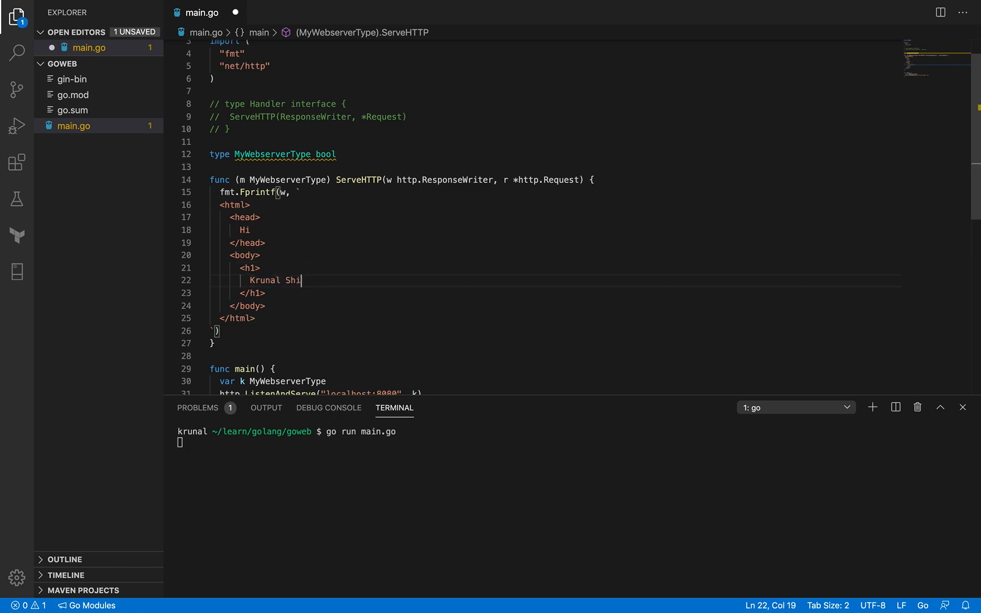
# - Finish the heading as Krunal Shimpi, save, and stop the Go server with Ctrl+C
pyautogui.write('mpi')
pyautogui.click(575, 442)
pyautogui.write('go run main.go')
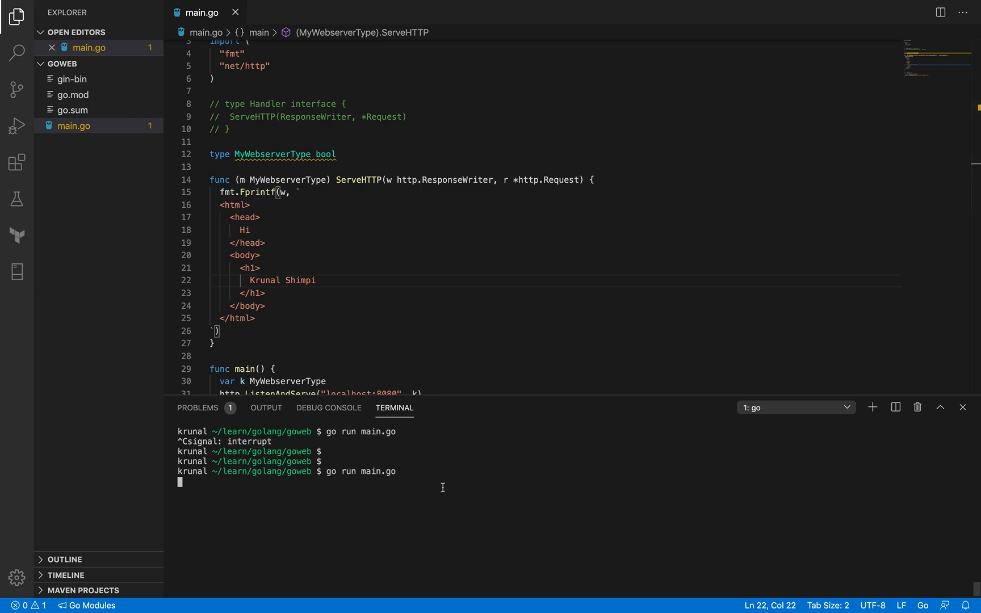
pyautogui.press('ctrl+c')
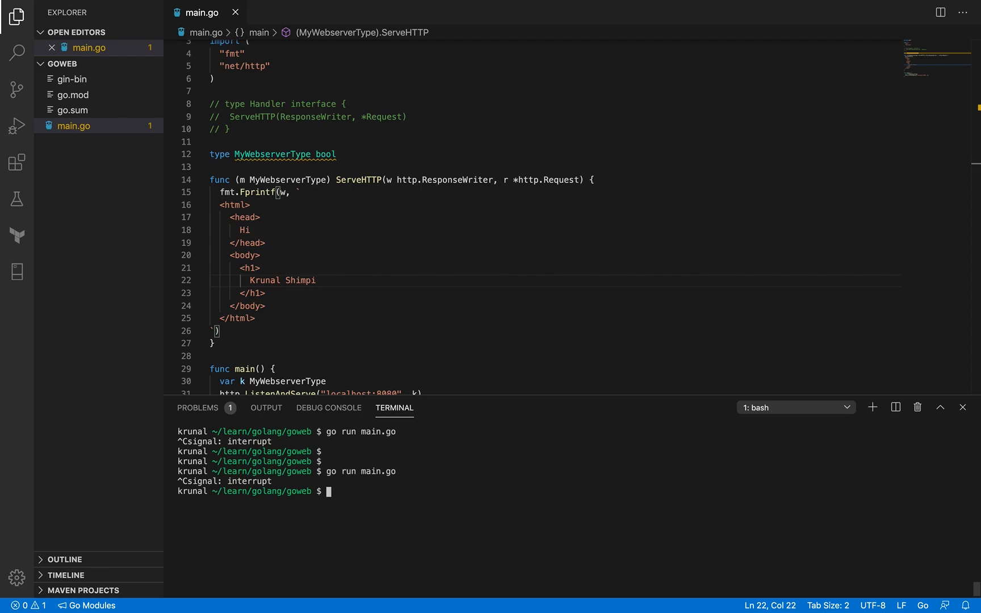
pyautogui.moveTo(419, 495)
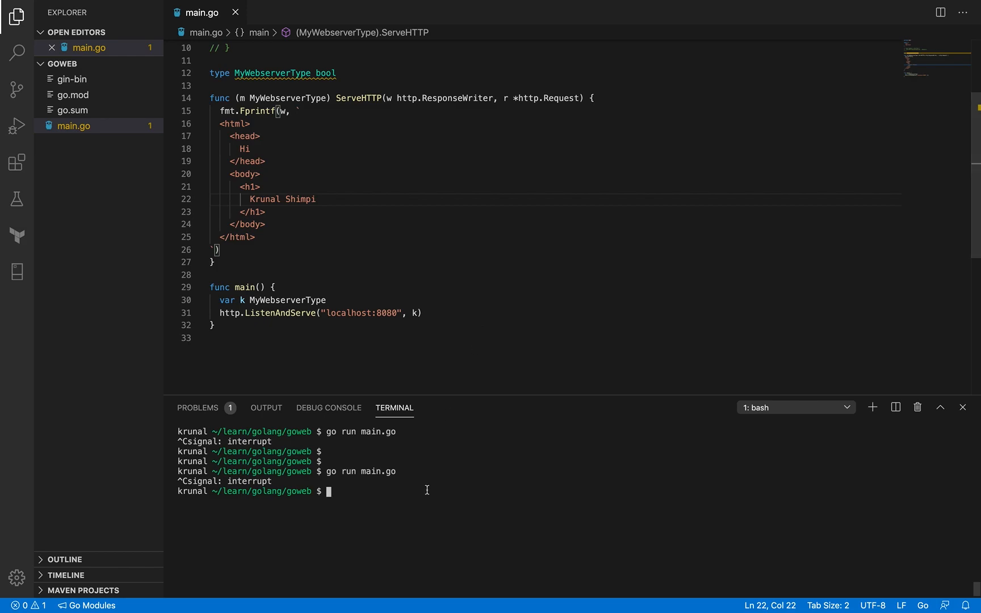
# - Fetch the gin package with go get github.com/codegangsta/gin
pyautogui.write('go get githu')
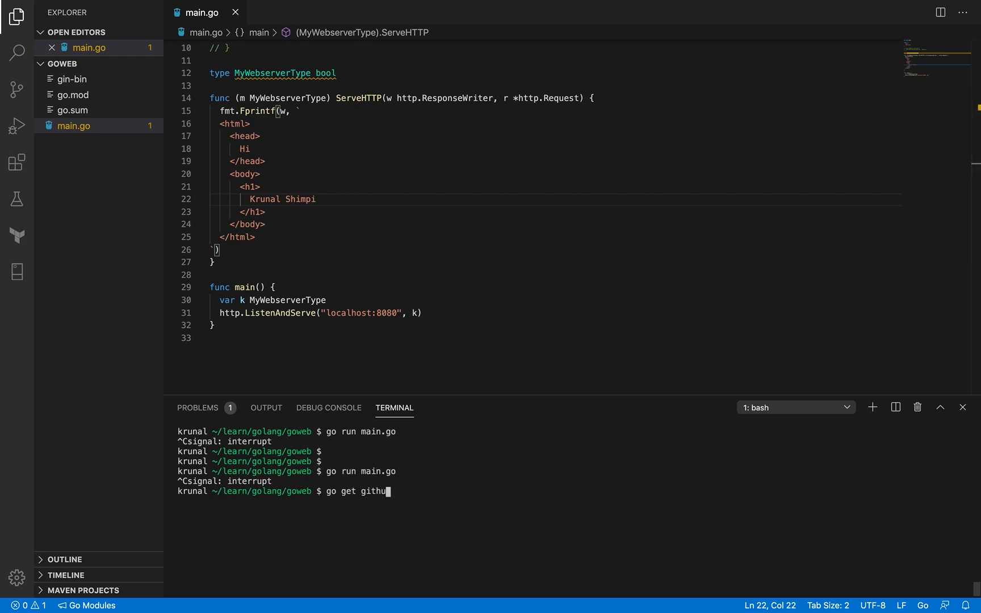
pyautogui.write('b.com')
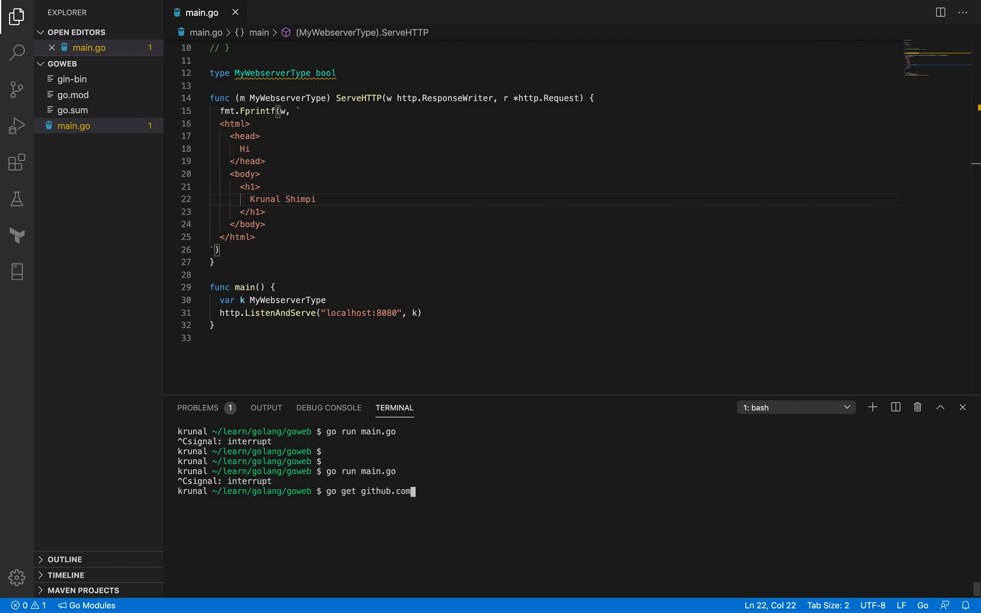
pyautogui.write('/')
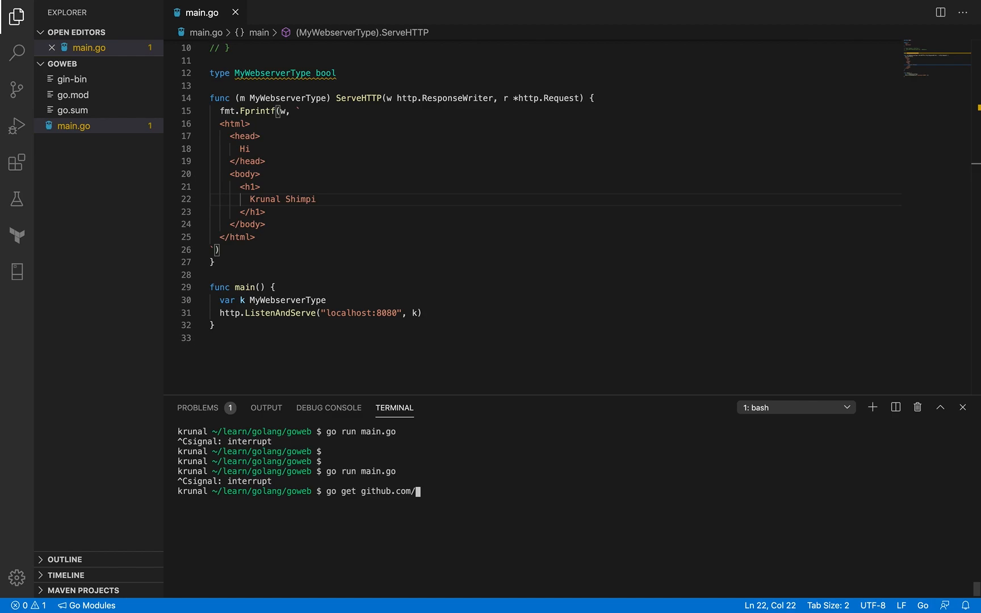
pyautogui.write('code')
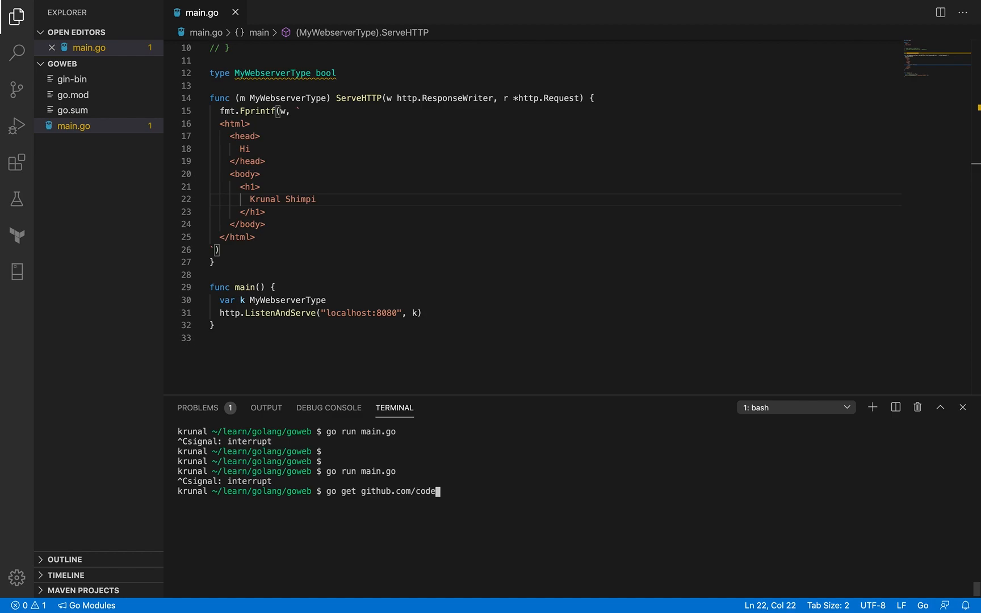
pyautogui.write('gan')
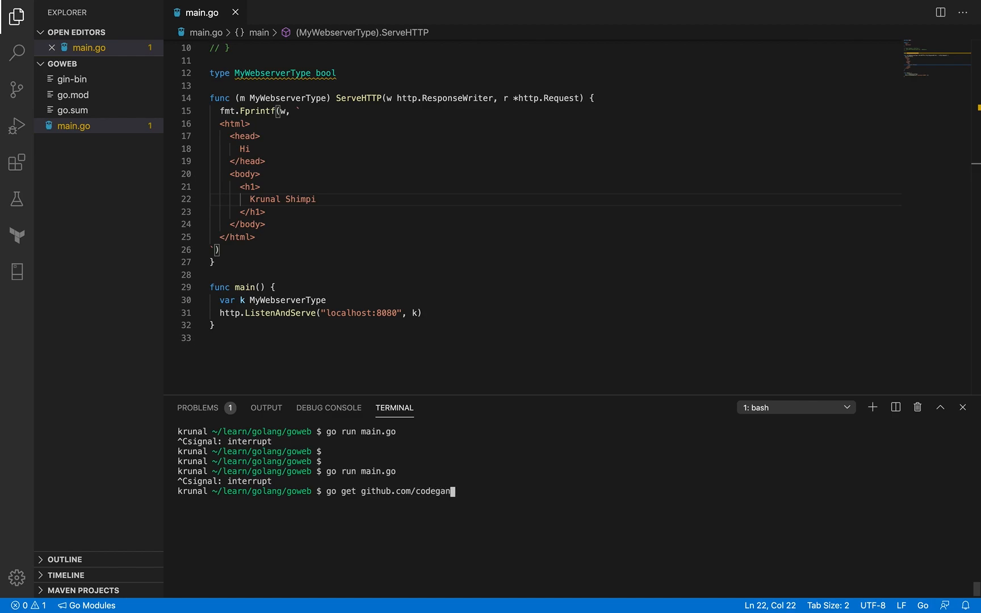
pyautogui.write('gst')
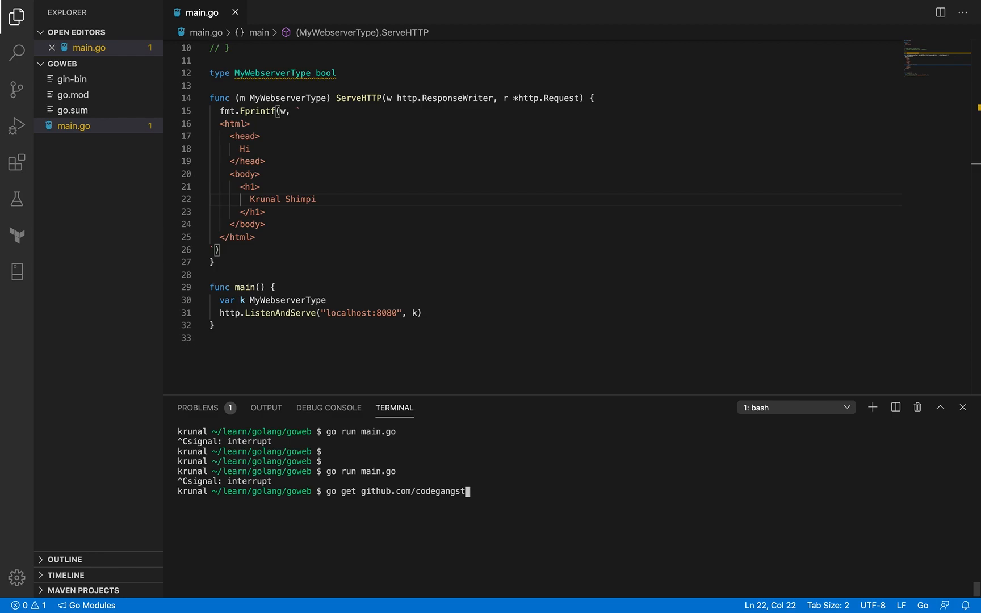
pyautogui.write('a/gin')
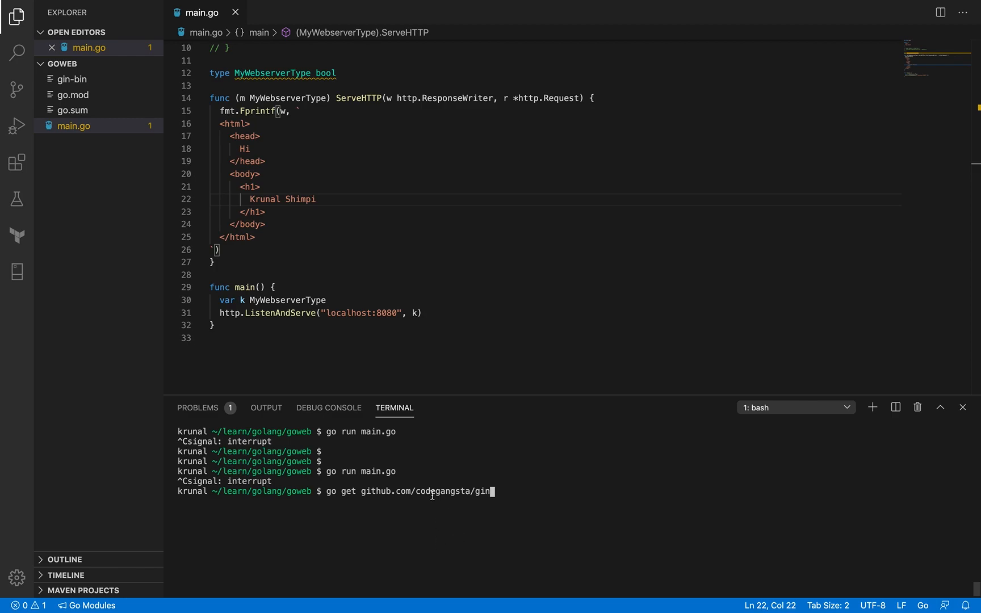
pyautogui.moveTo(452, 491)
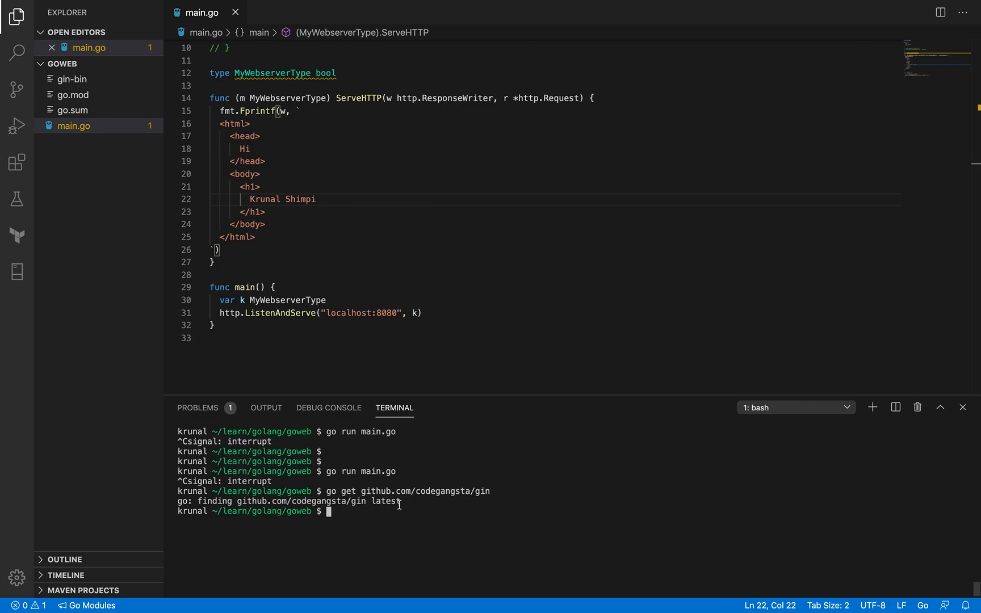
pyautogui.moveTo(386, 502)
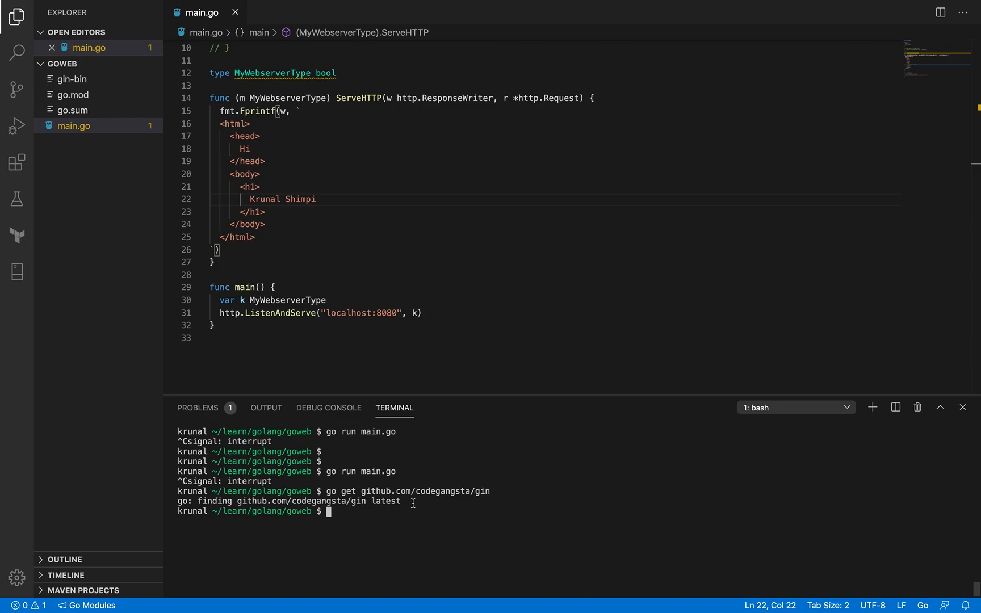
# - Run go env and list /Users/krunal/go/bin filtered for the gin binary
pyautogui.write('go env')
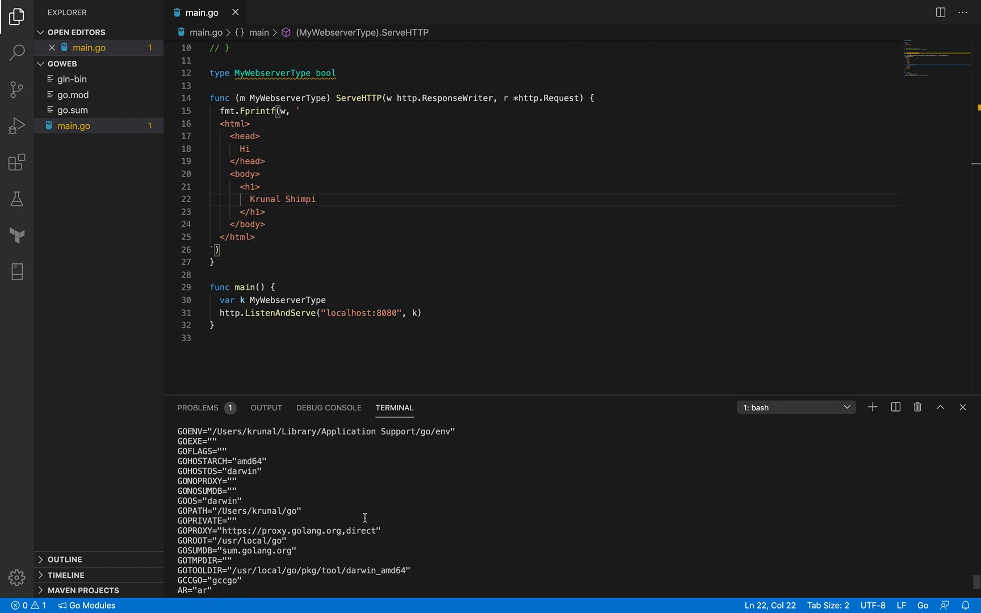
pyautogui.scroll(-3)
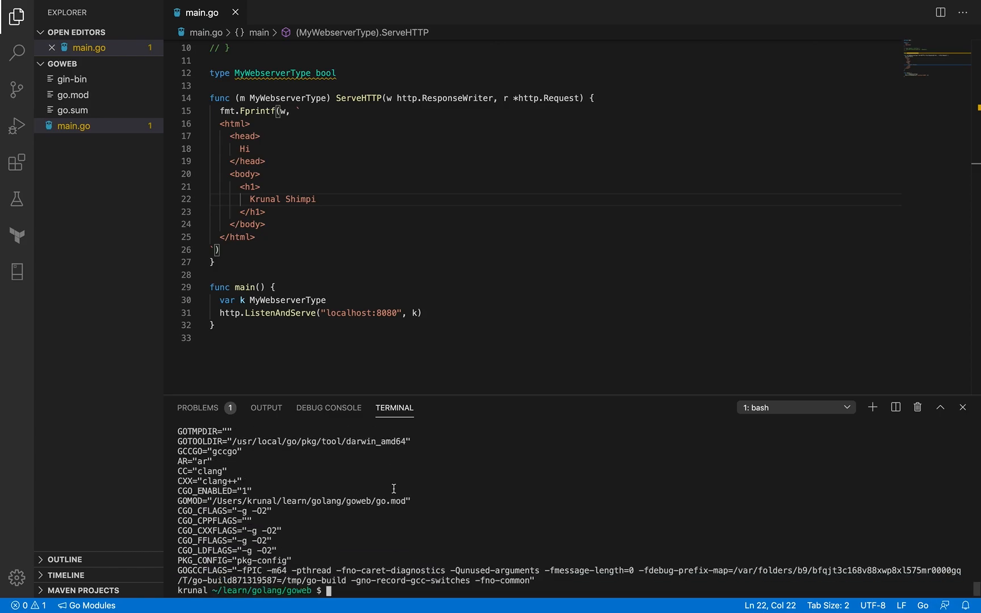
pyautogui.write('ls -ltr /Users/')
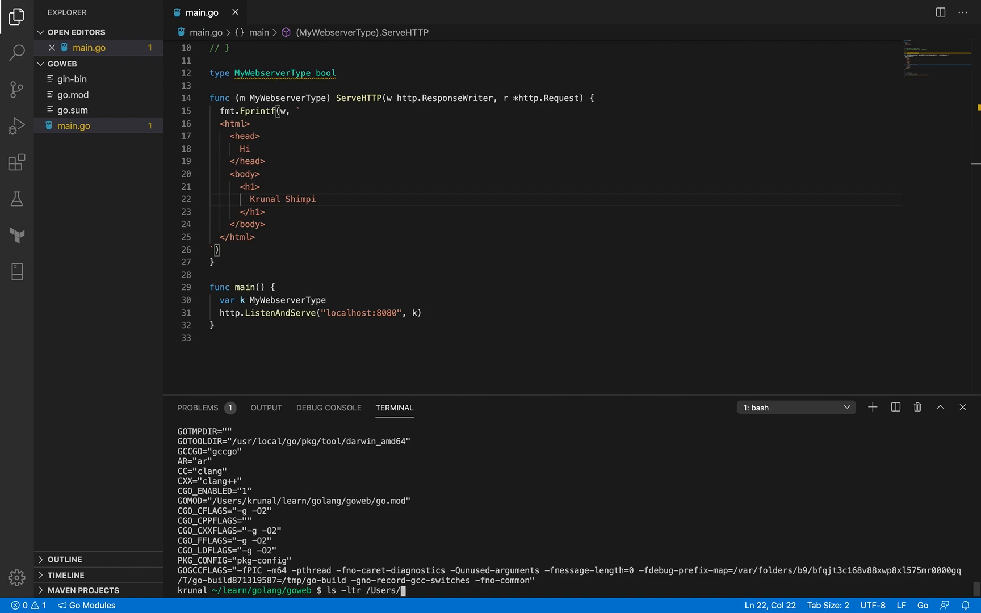
pyautogui.write('krunal/go')
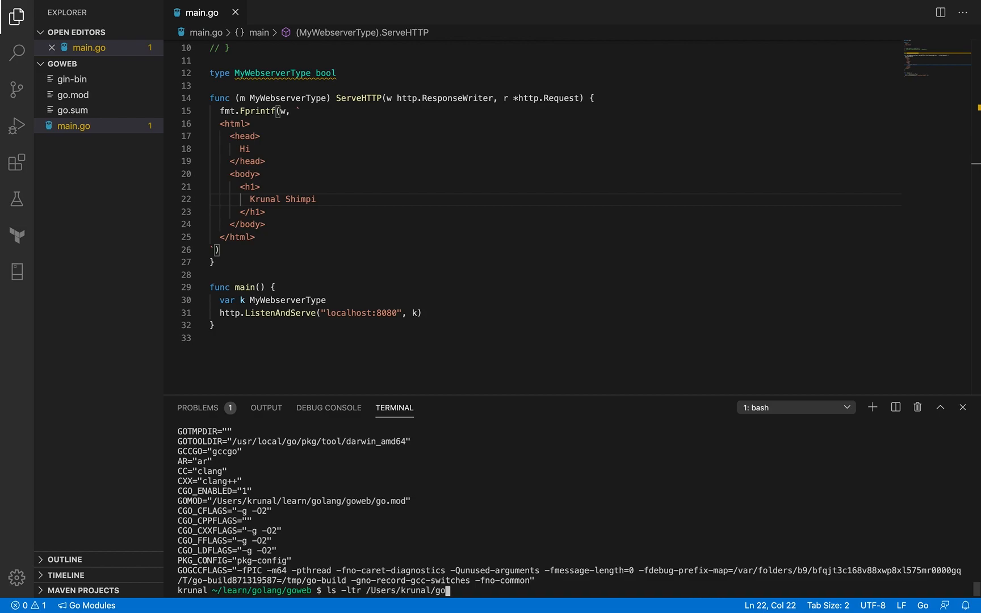
pyautogui.write('/')
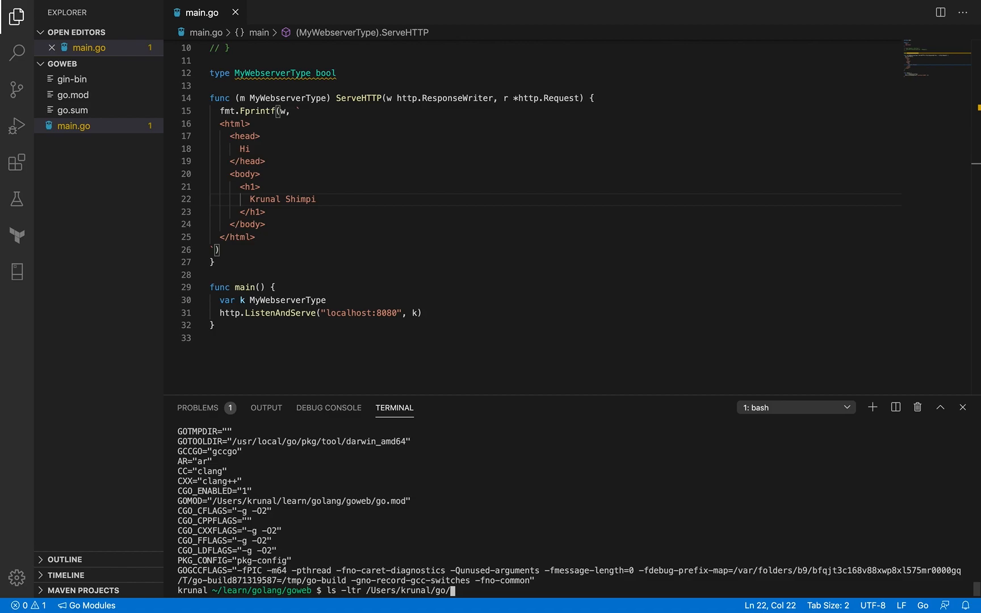
pyautogui.write('bin')
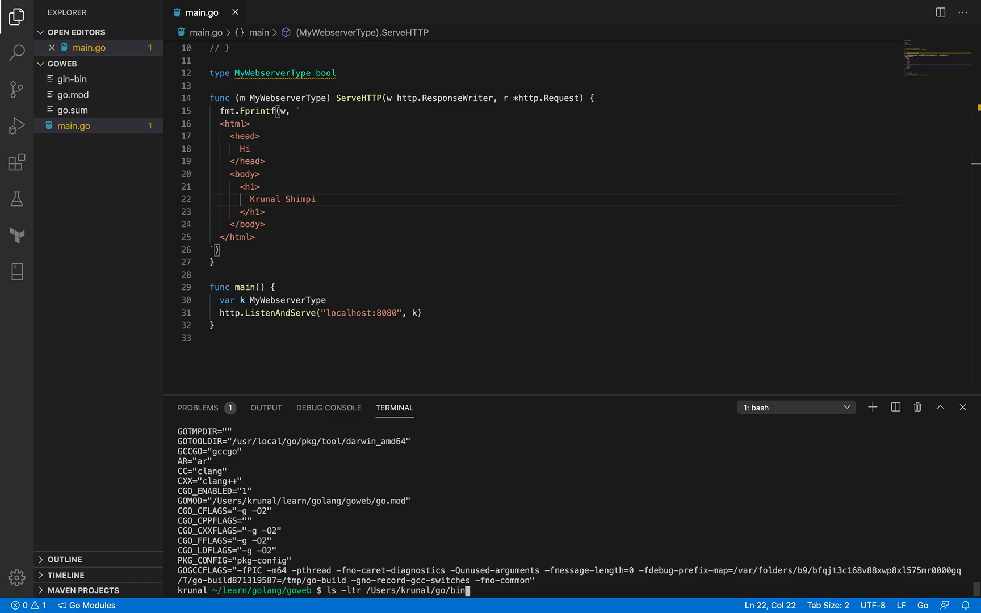
pyautogui.write('| grep gin')
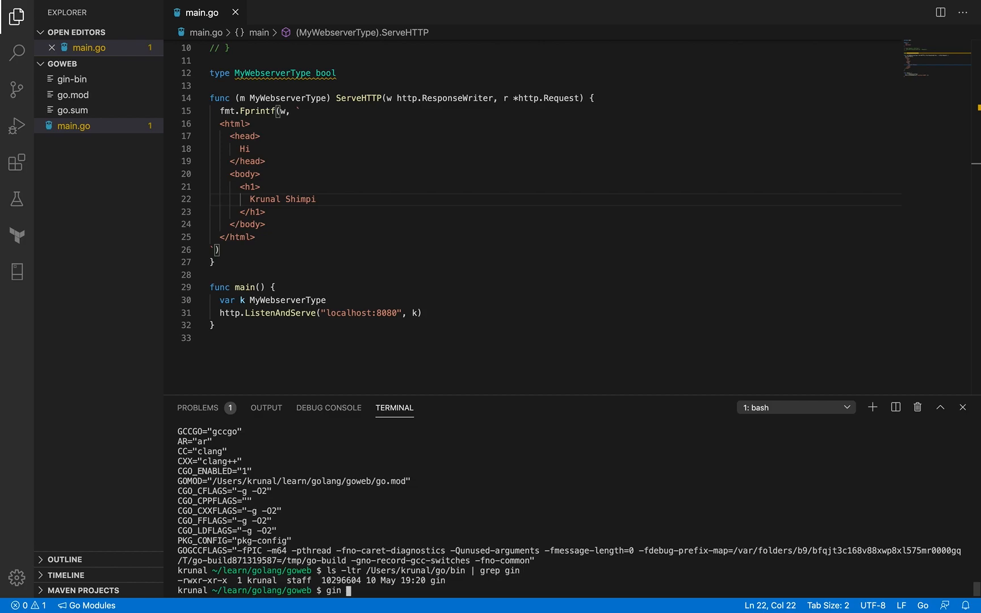
# - Show gin's help with gin -h and echo the current PATH
pyautogui.write('-h')
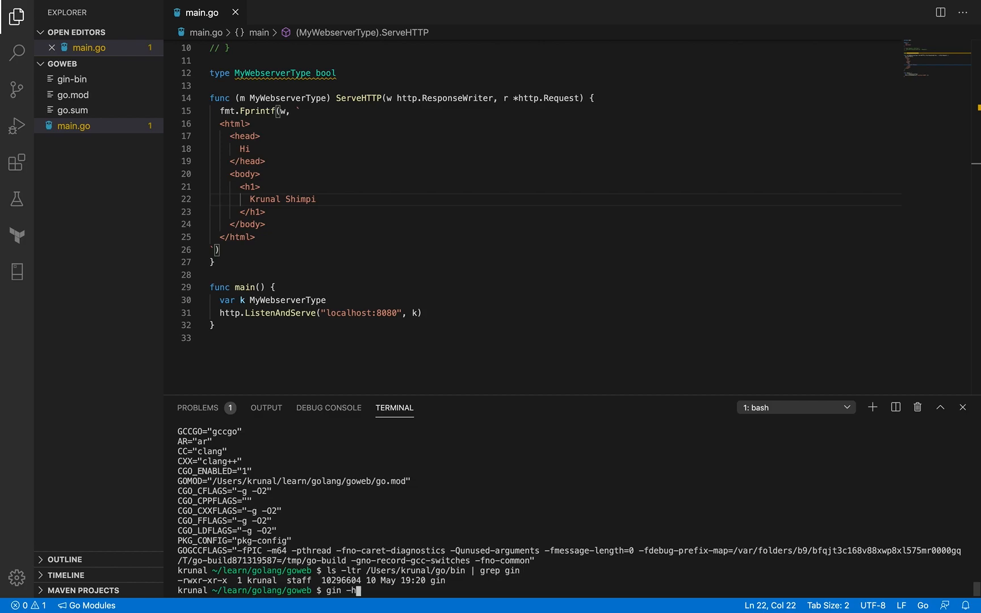
pyautogui.press('Return')
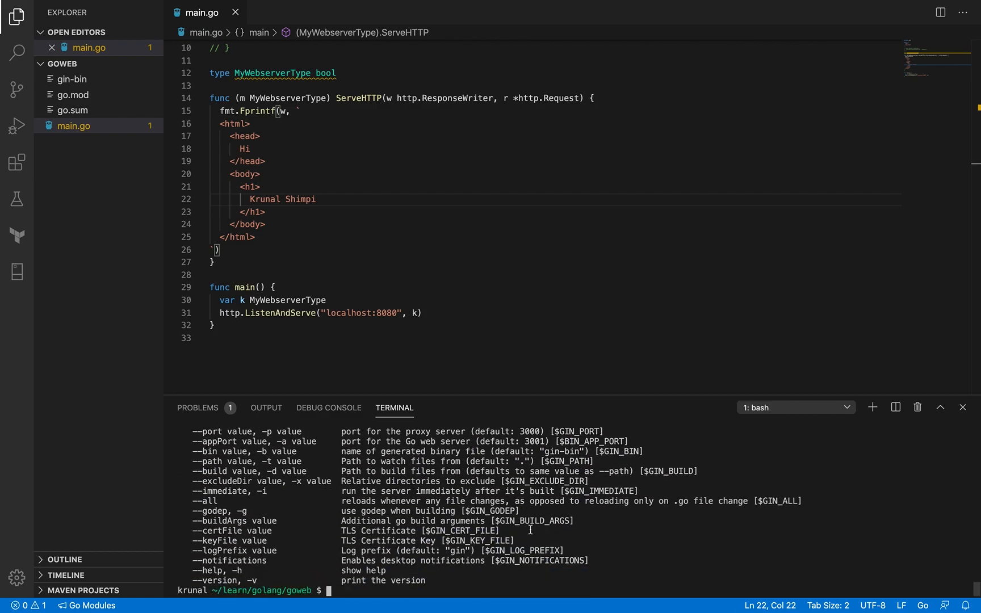
pyautogui.write('echo $PATH')
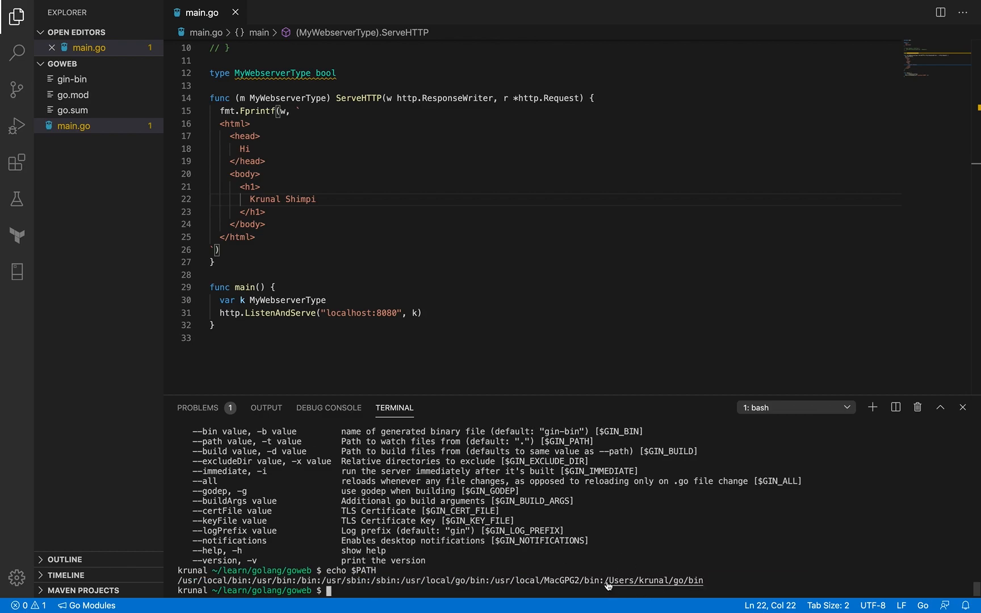
pyautogui.moveTo(654, 580)
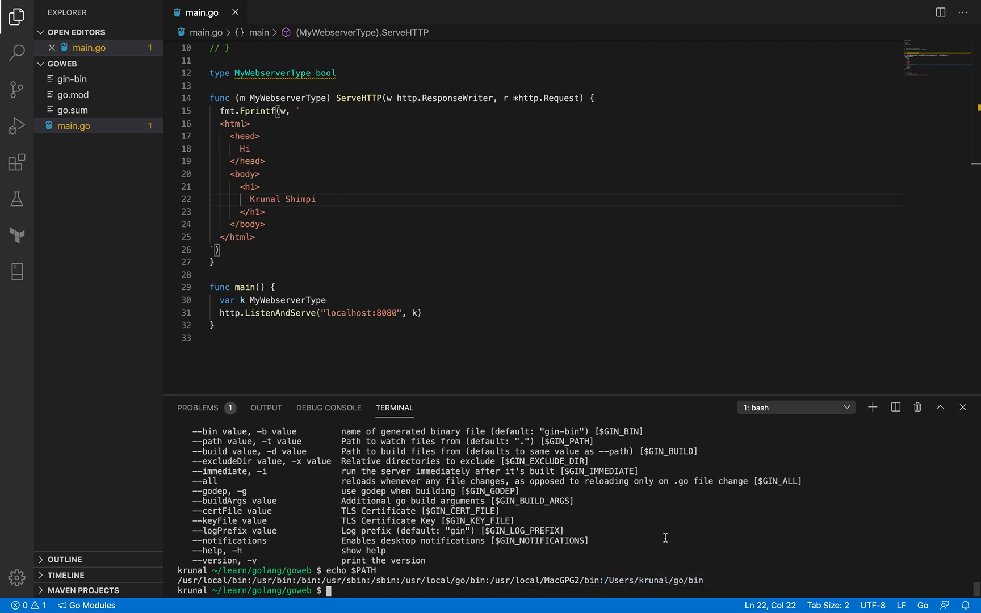
# - Enter export PATH=$PATH:/Users/krunal/go/bin to add the Go bin folder to PATH
pyautogui.write('export')
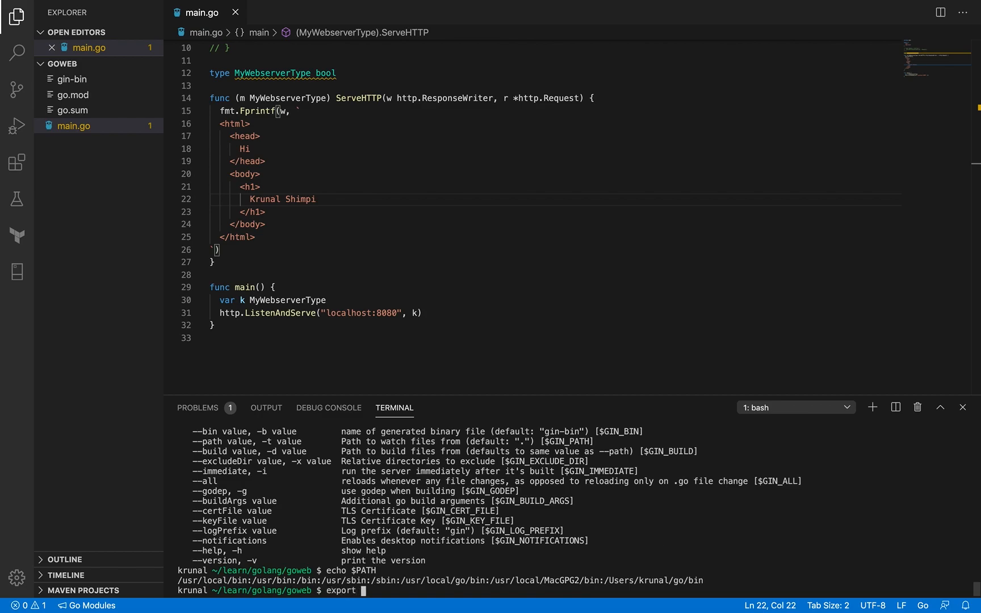
pyautogui.write('PATH=')
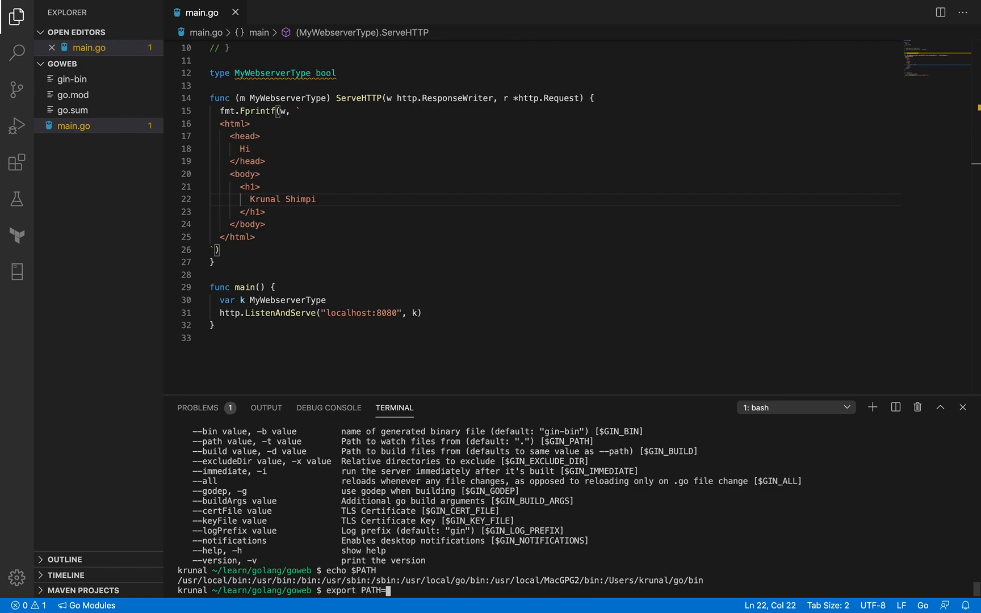
pyautogui.write('$PATH')
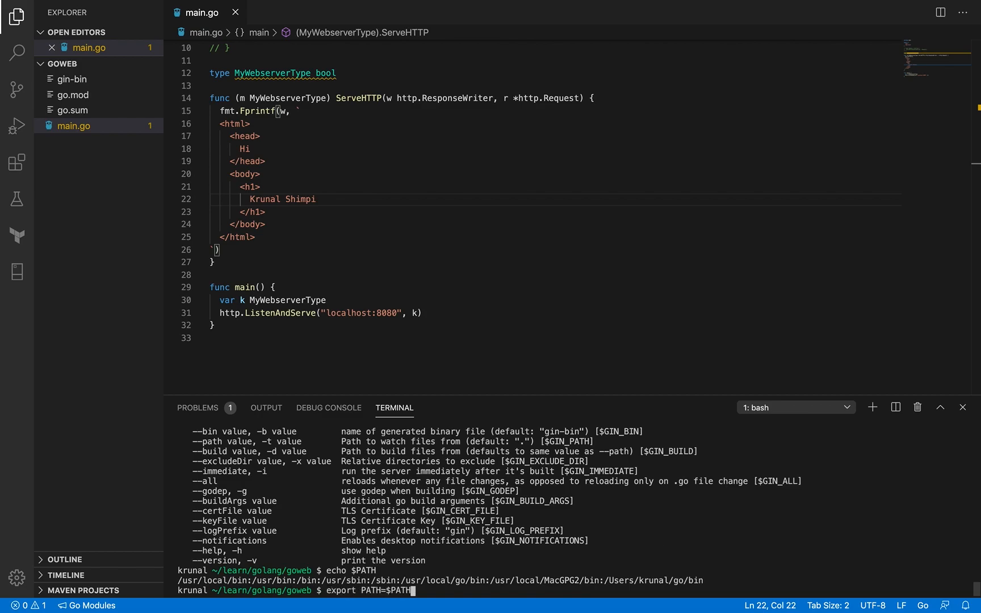
pyautogui.write(':?use')
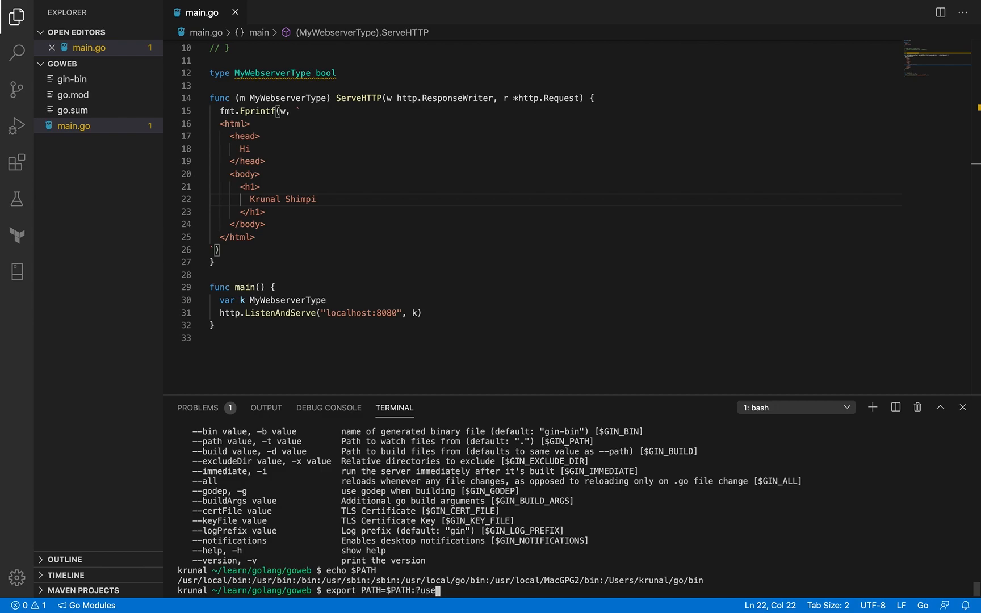
pyautogui.press('BackSpace')
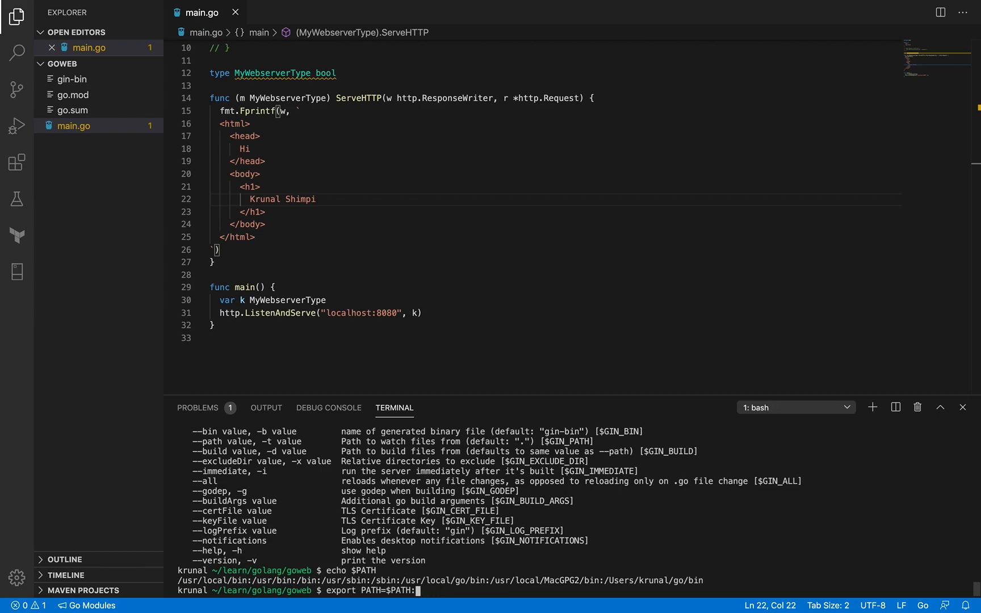
pyautogui.write('/Use')
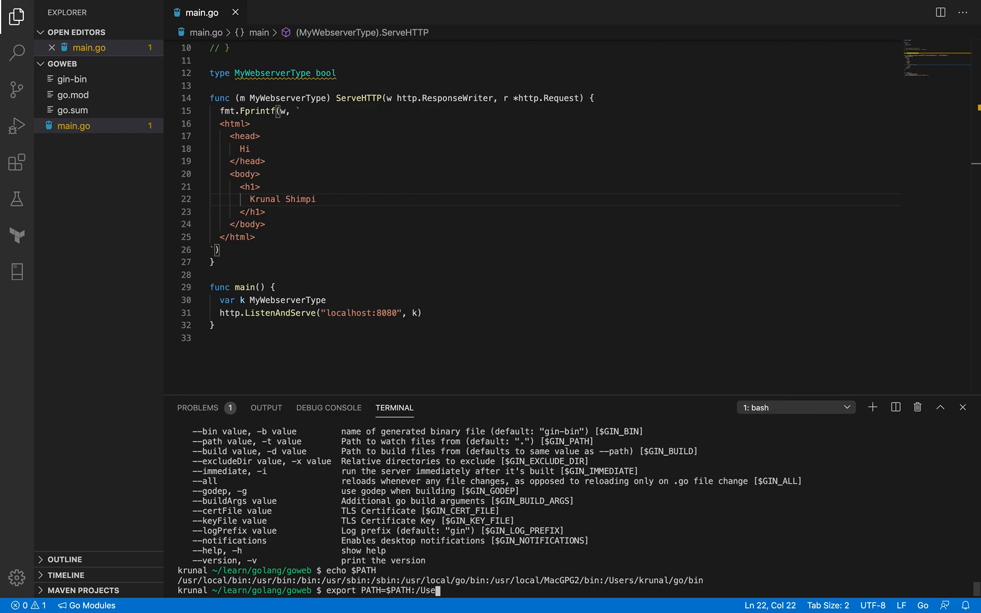
pyautogui.write('rs/krunal/g')
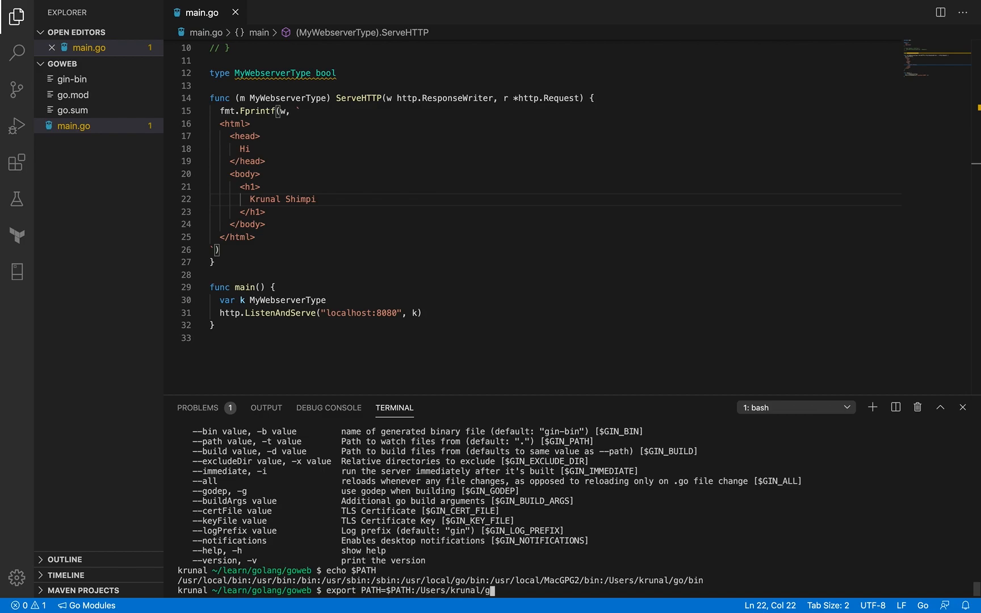
pyautogui.write('o/bin')
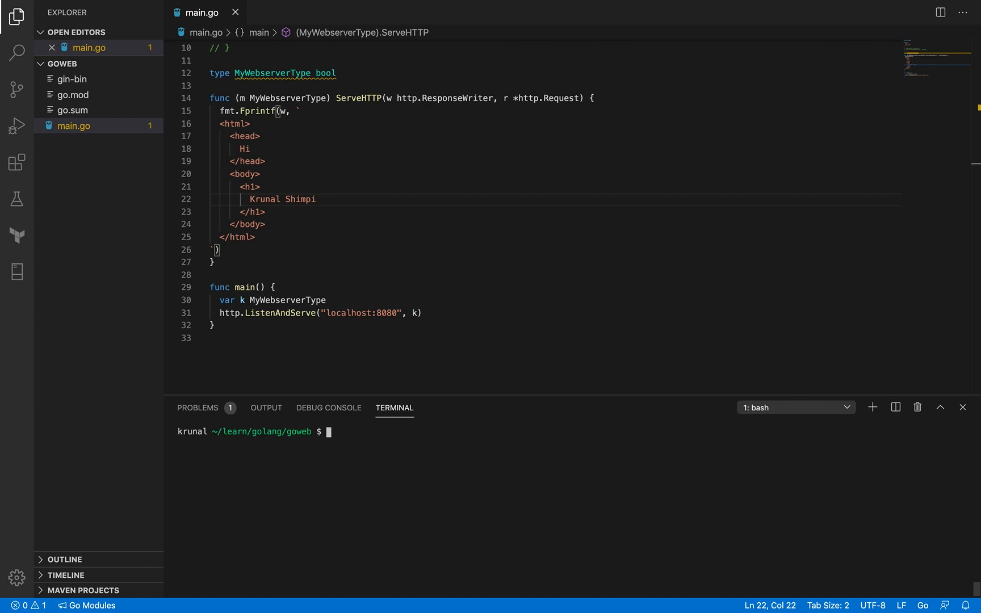
# - Start live reload with gin --all -i run main.go in the terminal
pyautogui.write('gin')
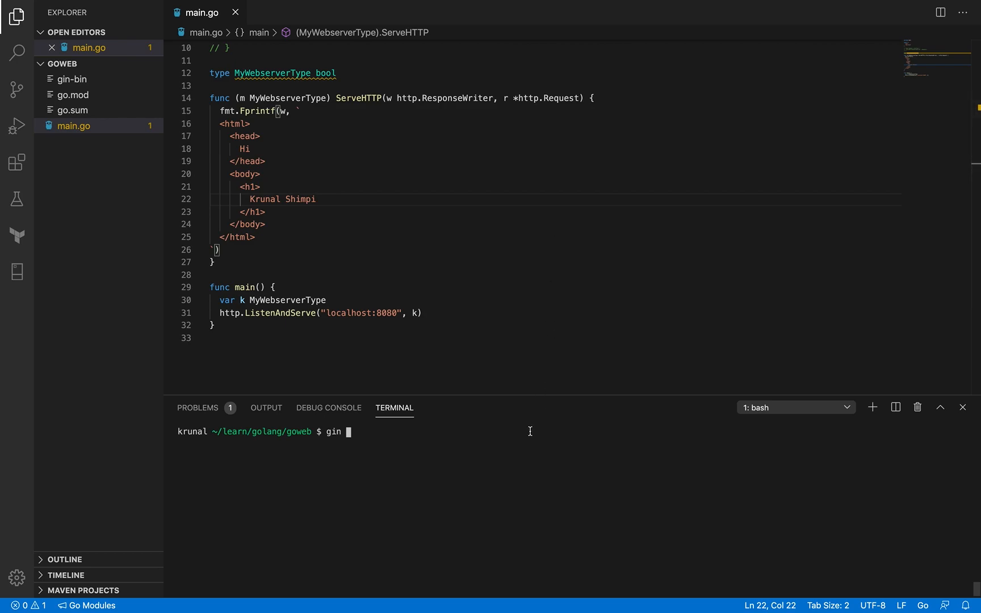
pyautogui.write('run main')
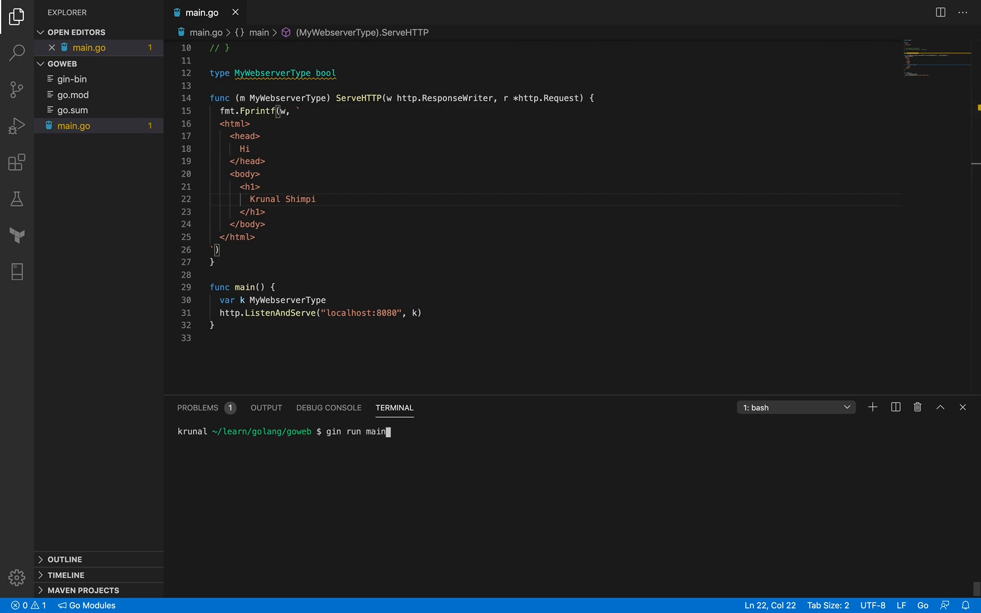
pyautogui.write('.go')
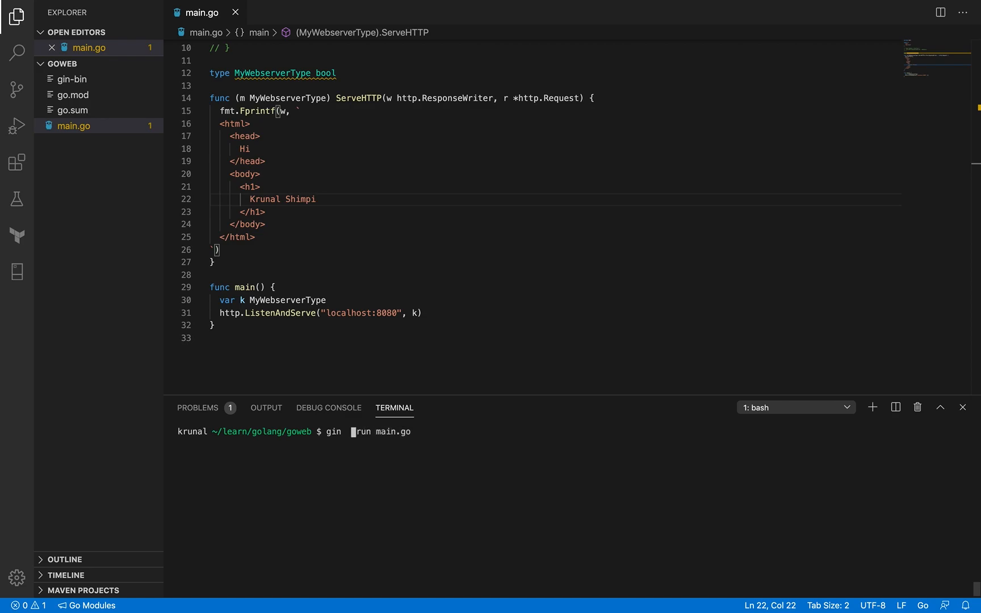
pyautogui.write('-')
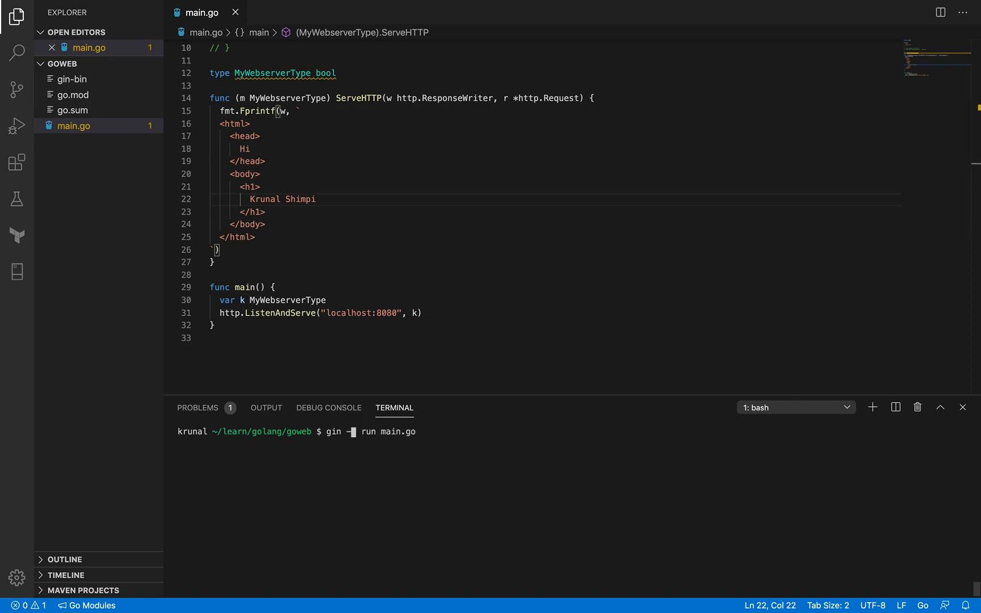
pyautogui.write('-all')
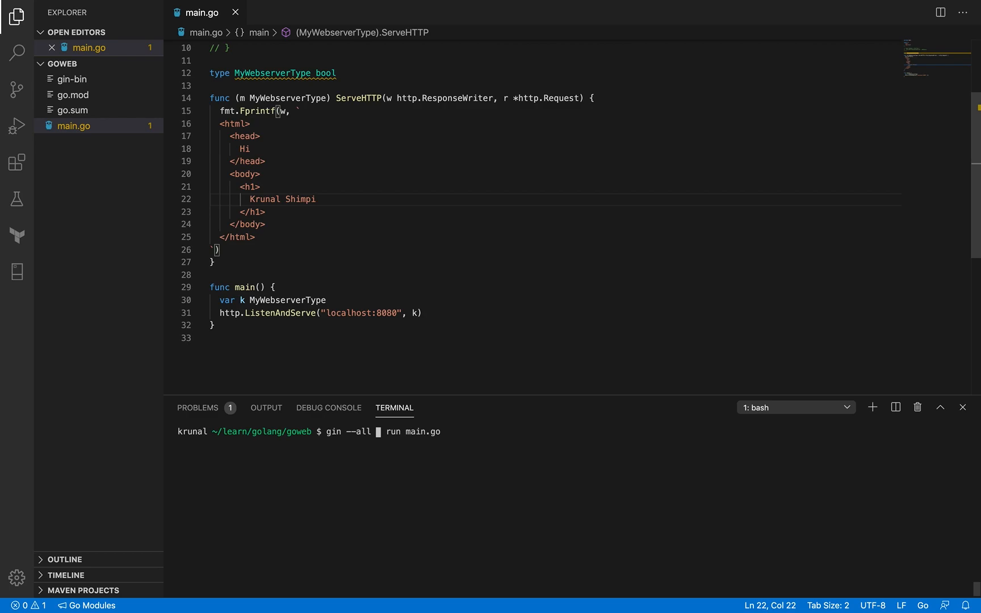
pyautogui.write('i')
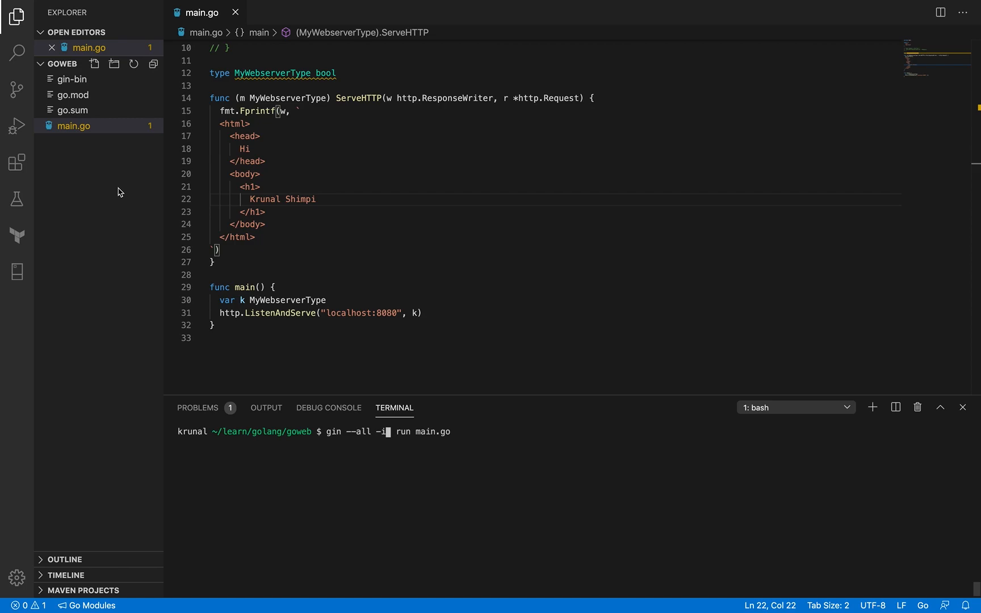
pyautogui.moveTo(379, 175)
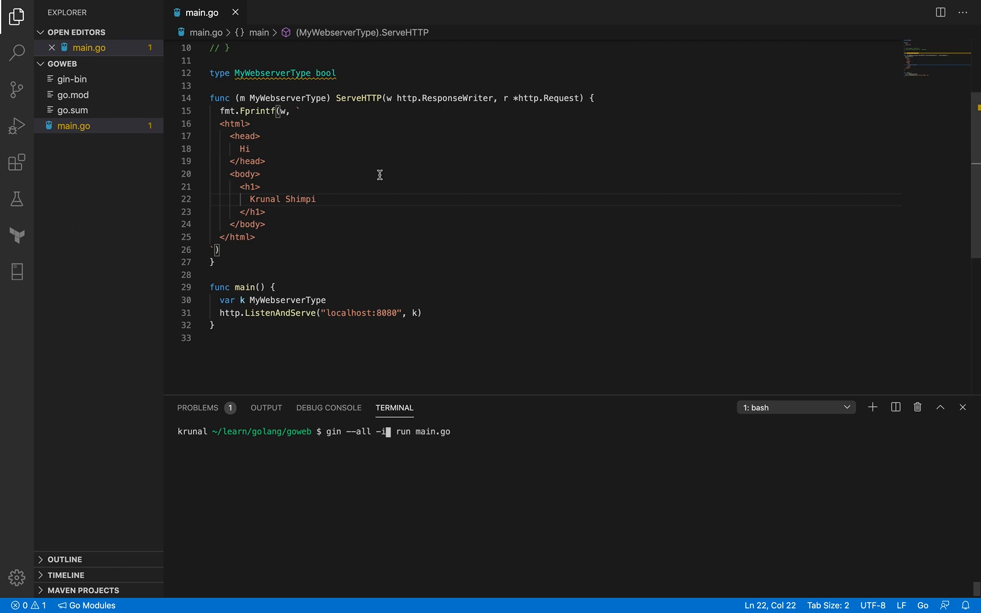
pyautogui.moveTo(352, 176)
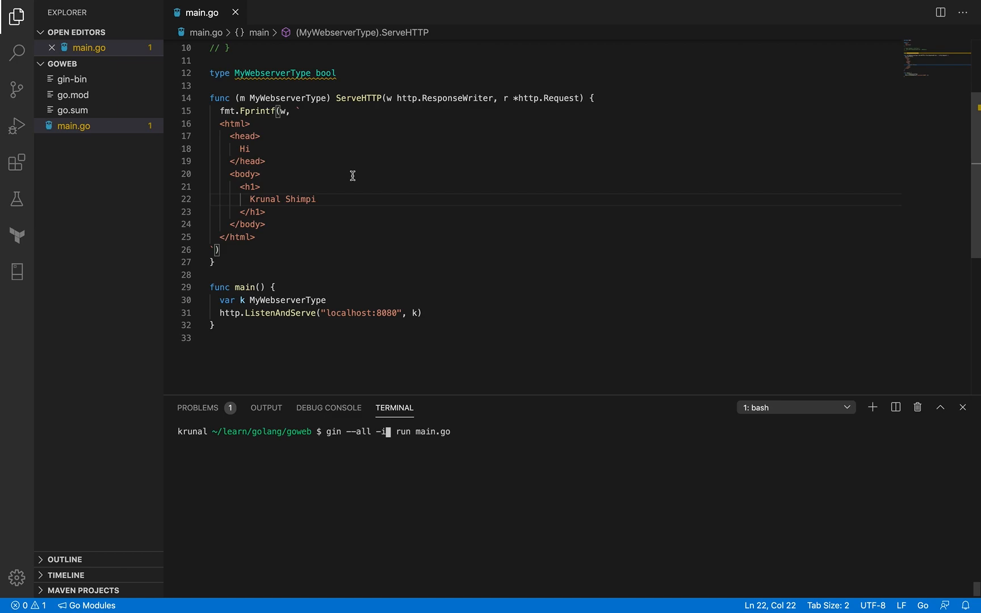
pyautogui.moveTo(376, 458)
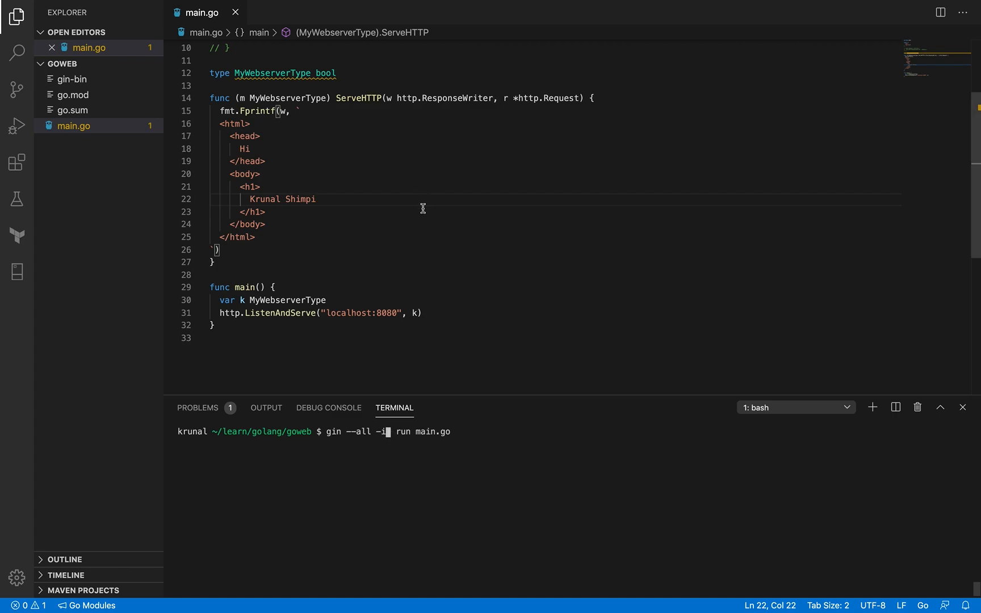
pyautogui.moveTo(466, 426)
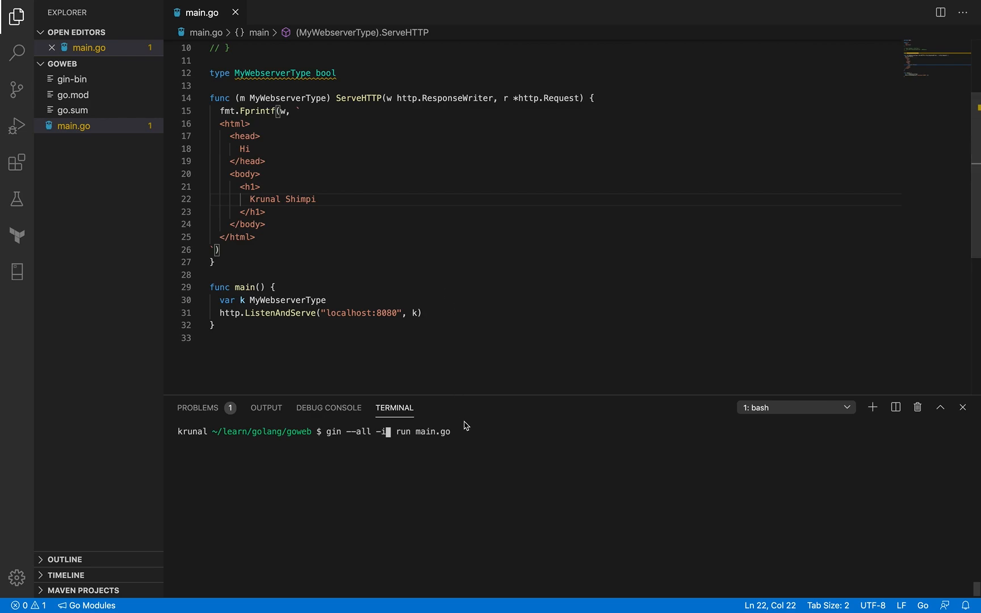
pyautogui.moveTo(472, 431)
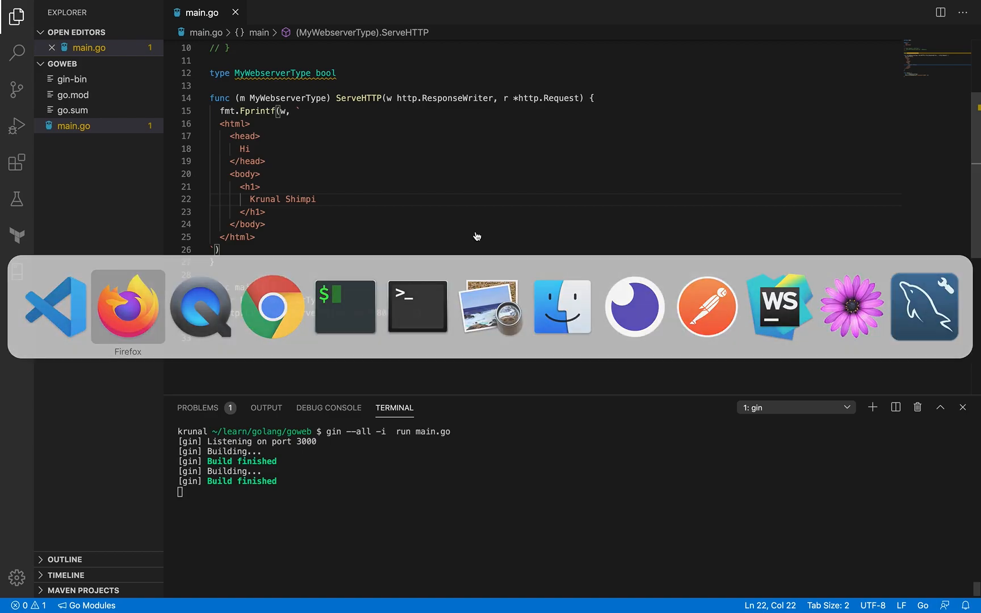
# - Rewrite the h1 text as 'My name is krunal shimpi' and save so gin rebuilds
pyautogui.click(128, 306)
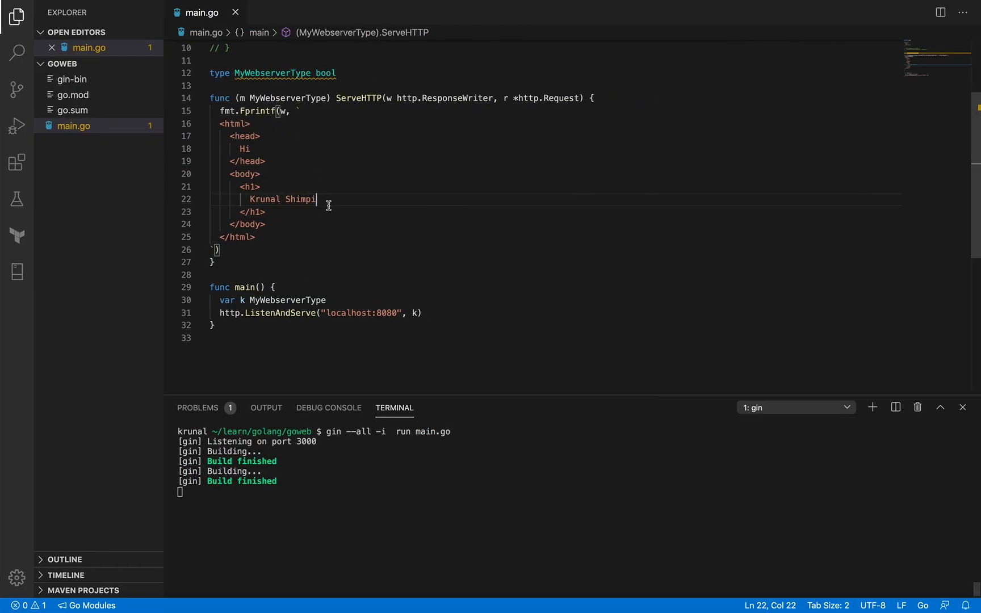
pyautogui.press('Backspace')
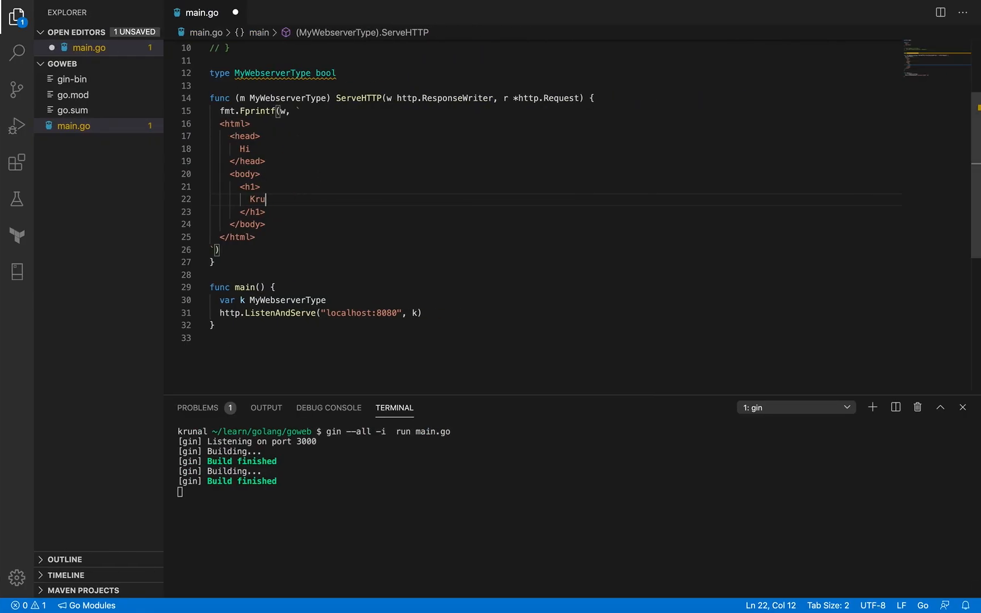
pyautogui.write('My name')
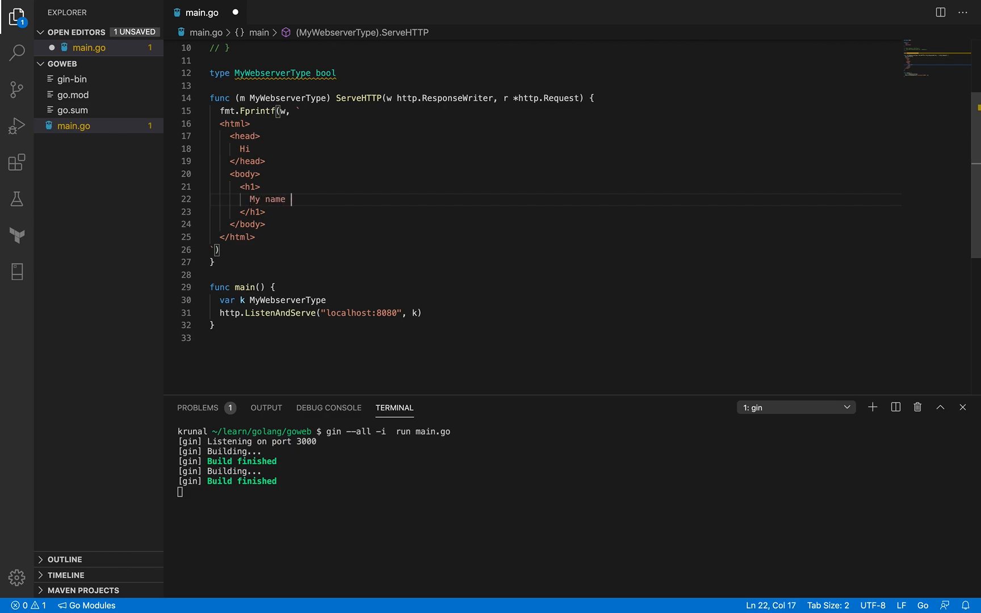
pyautogui.write('is krunal shimpi')
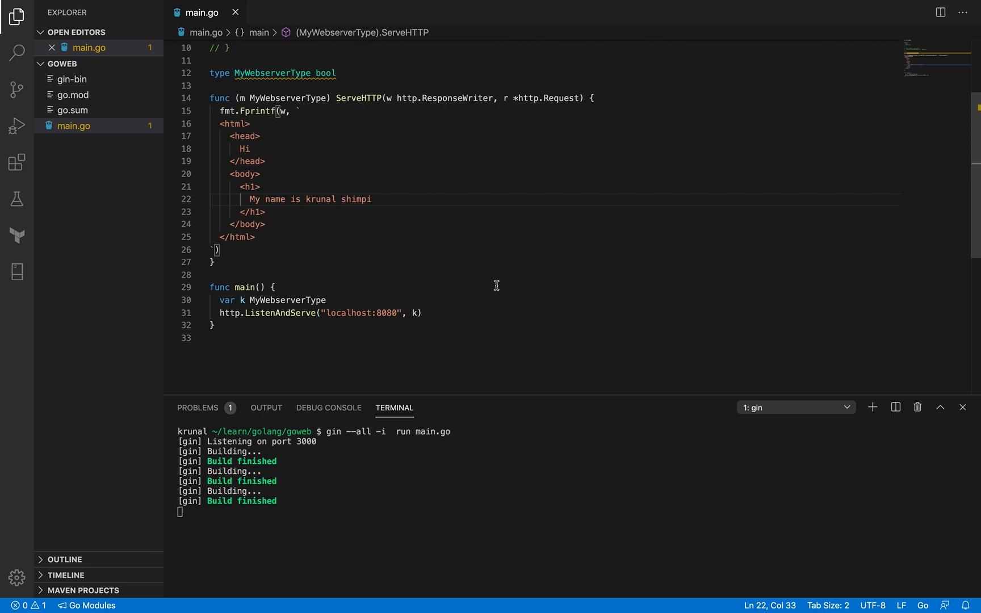
pyautogui.moveTo(401, 324)
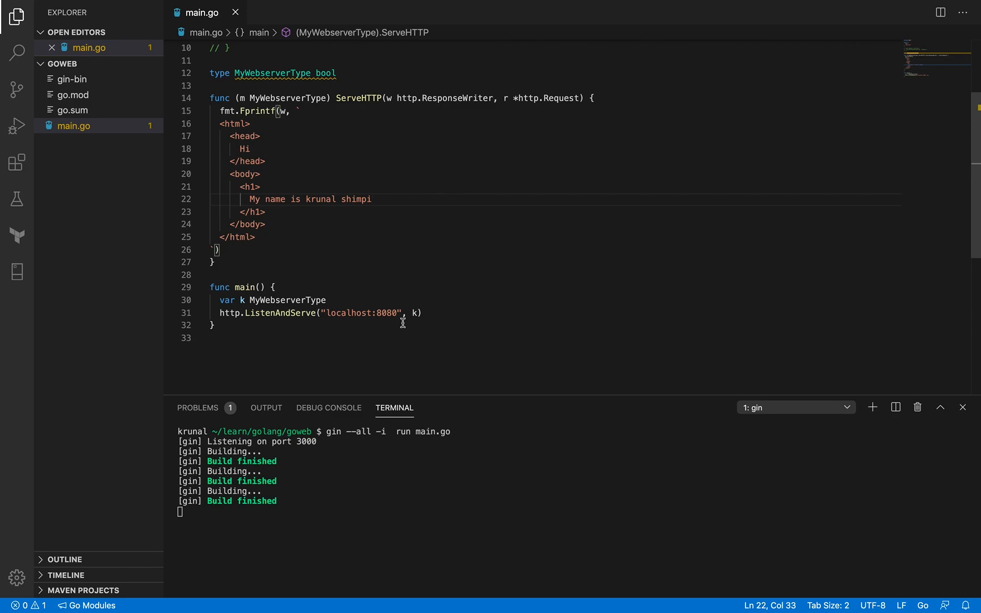
pyautogui.moveTo(462, 267)
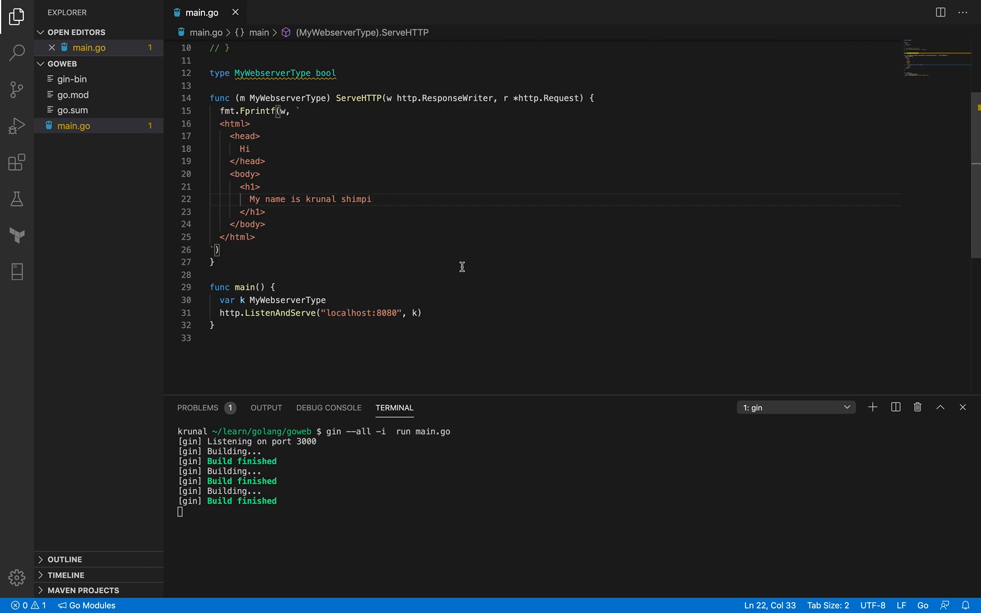
pyautogui.moveTo(456, 333)
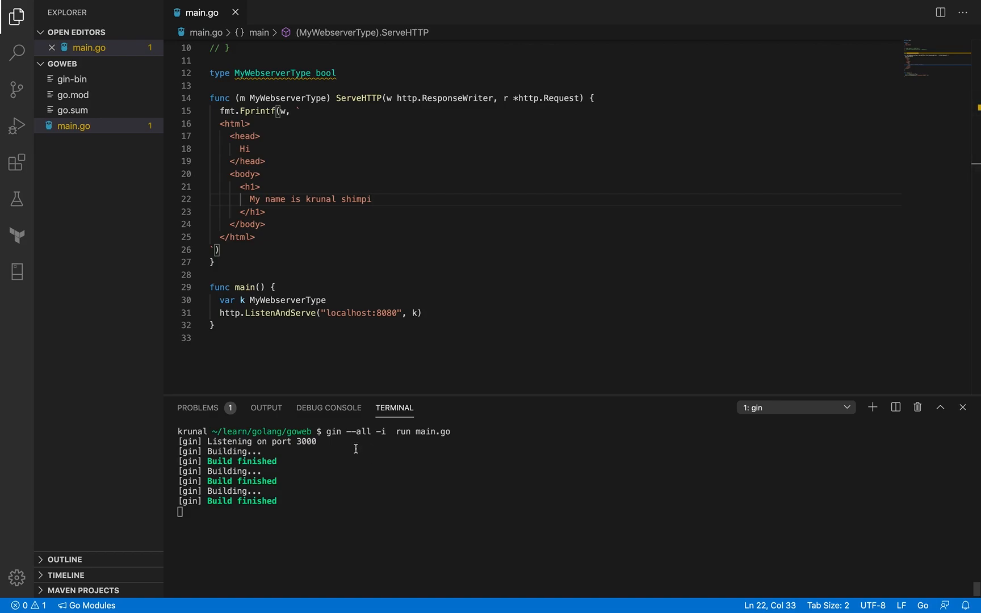
pyautogui.moveTo(479, 199)
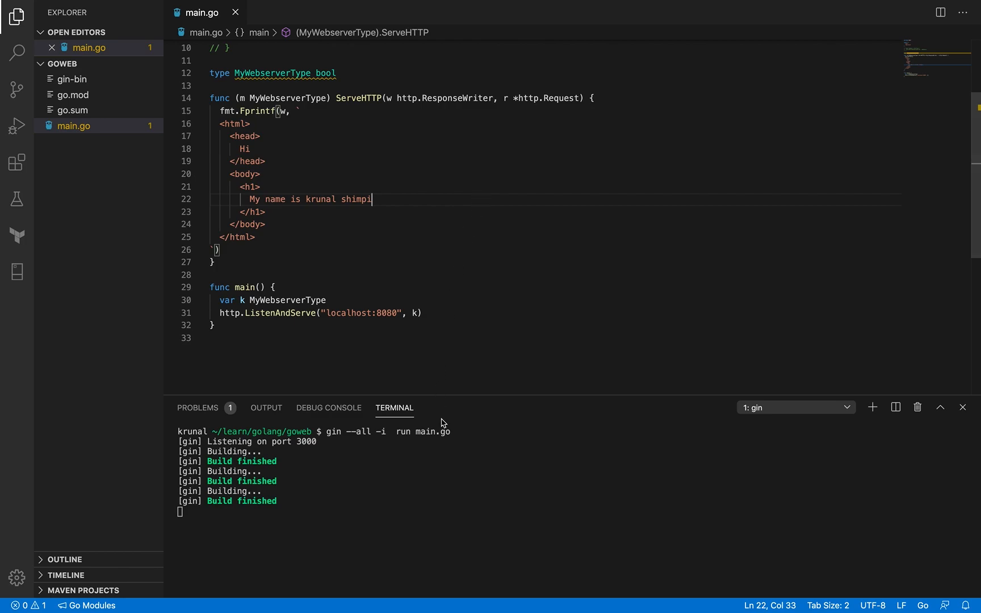
pyautogui.moveTo(491, 286)
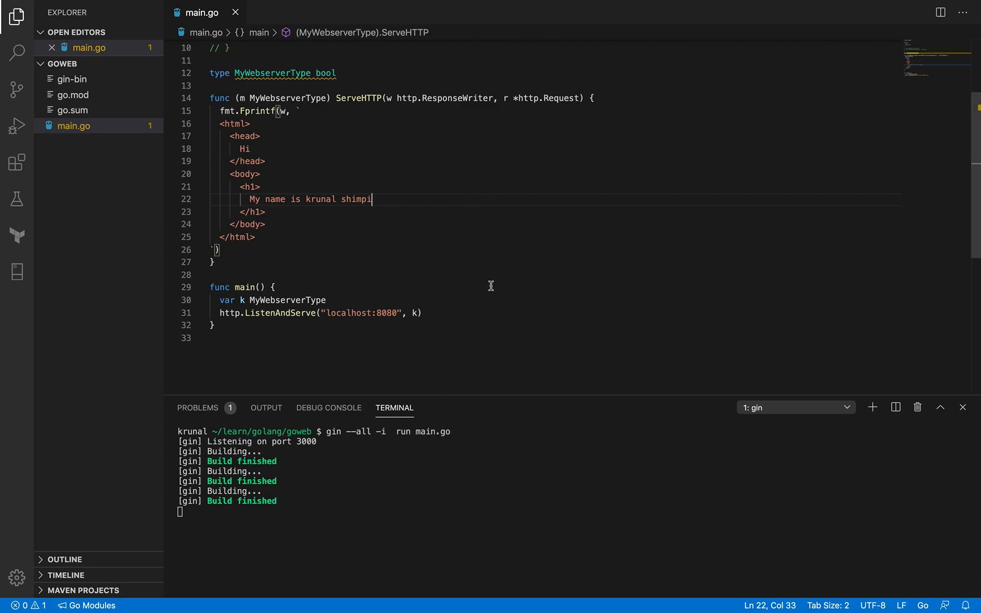
pyautogui.moveTo(569, 164)
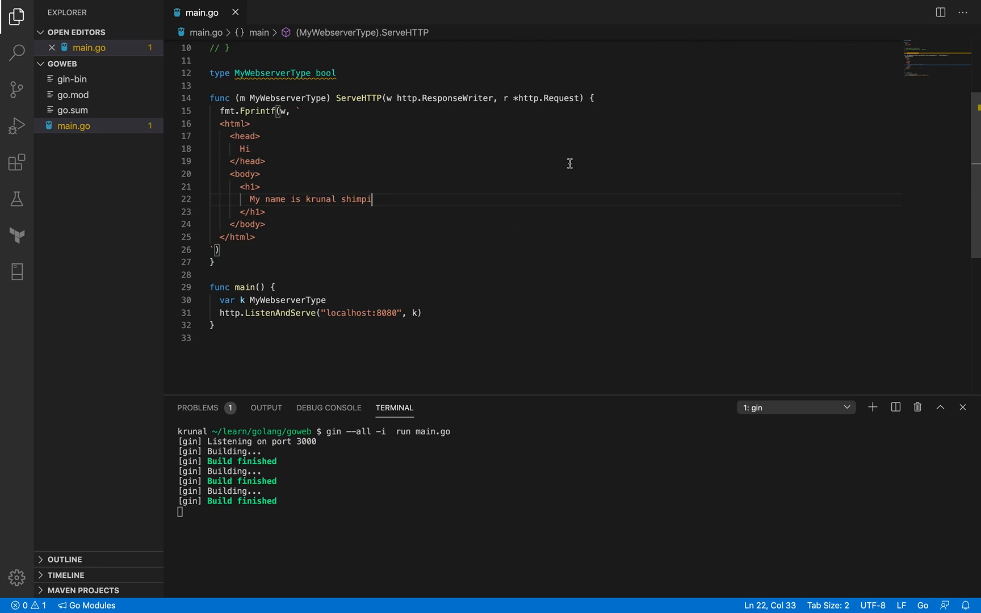